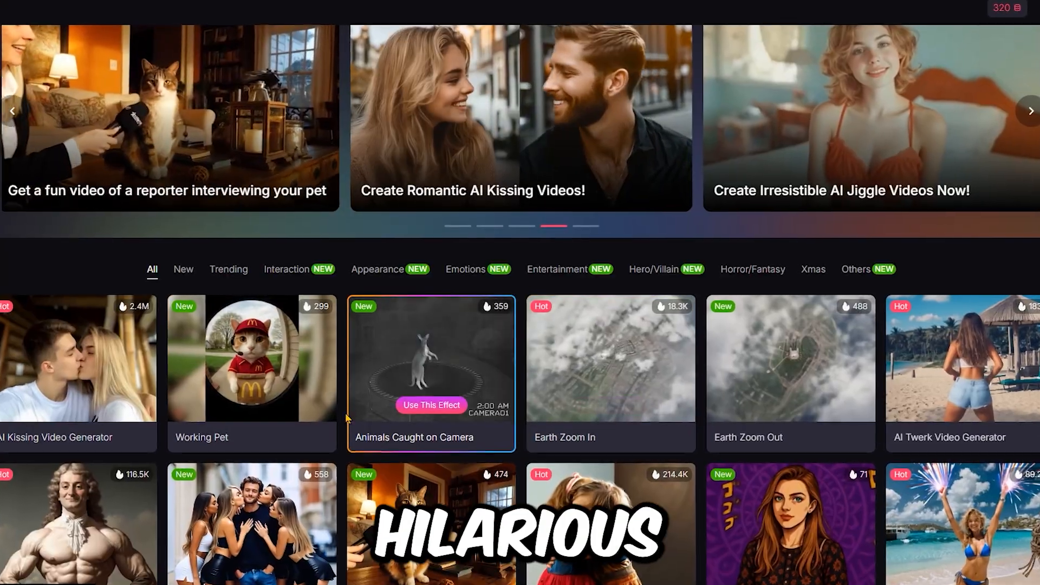
Scroll down through Pollo AI's Video Effects gallery.
{"action": "scroll", "scroll_direction": "down", "scroll_amount": 3}
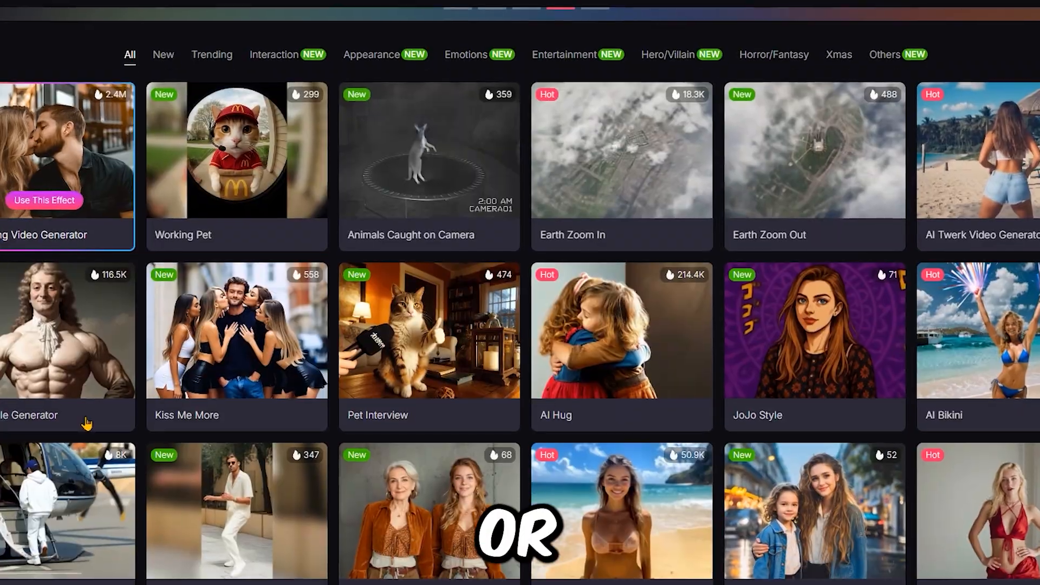
{"action": "scroll", "scroll_direction": "down", "scroll_amount": 3}
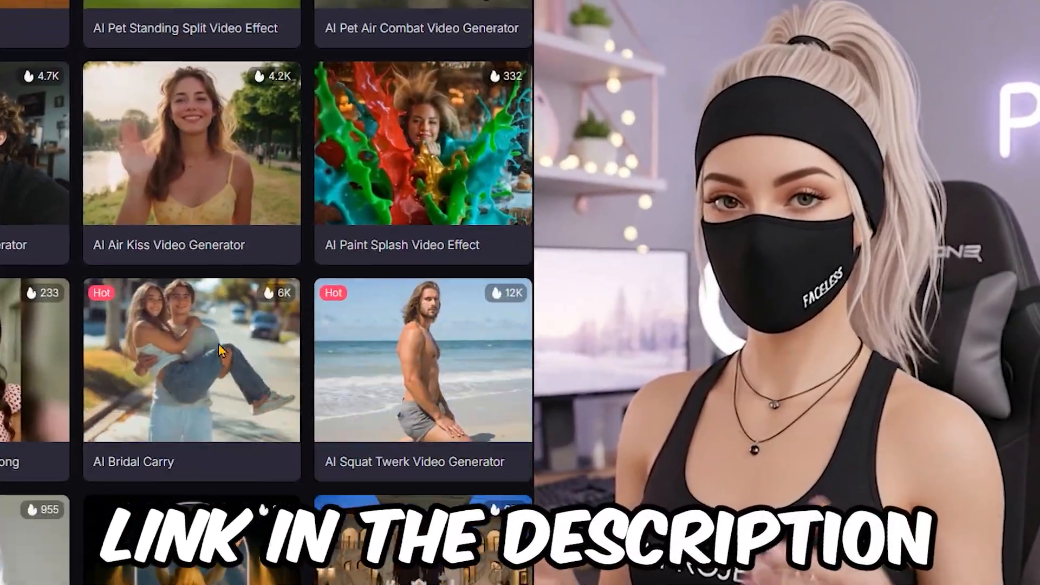
{"action": "scroll", "scroll_direction": "down", "scroll_amount": 3}
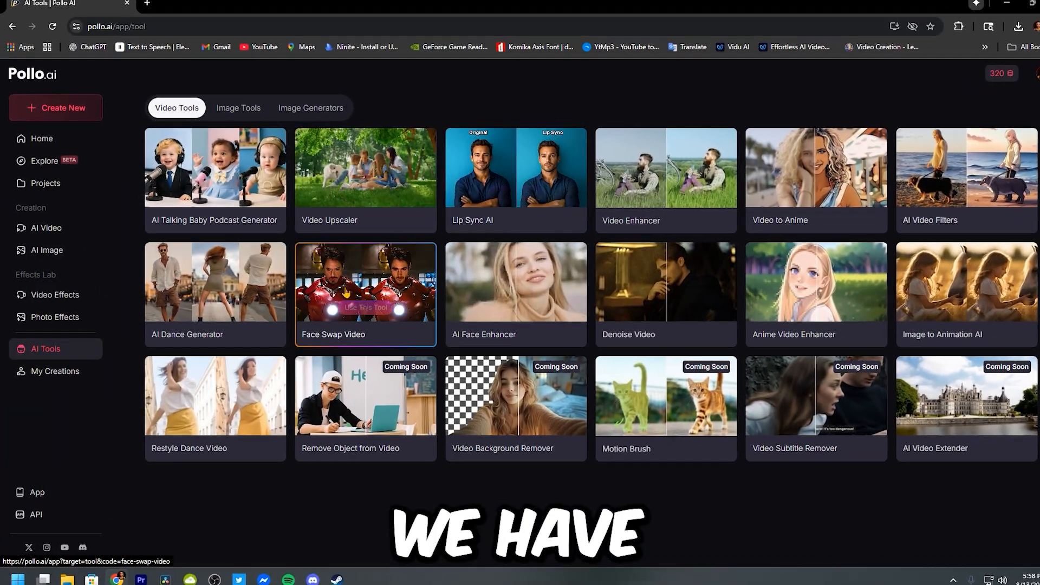
Open Face Swap Video with a sample source clip and browse Pixabay's free stock videos.
{"action": "left_click", "coordinate": [365, 307]}
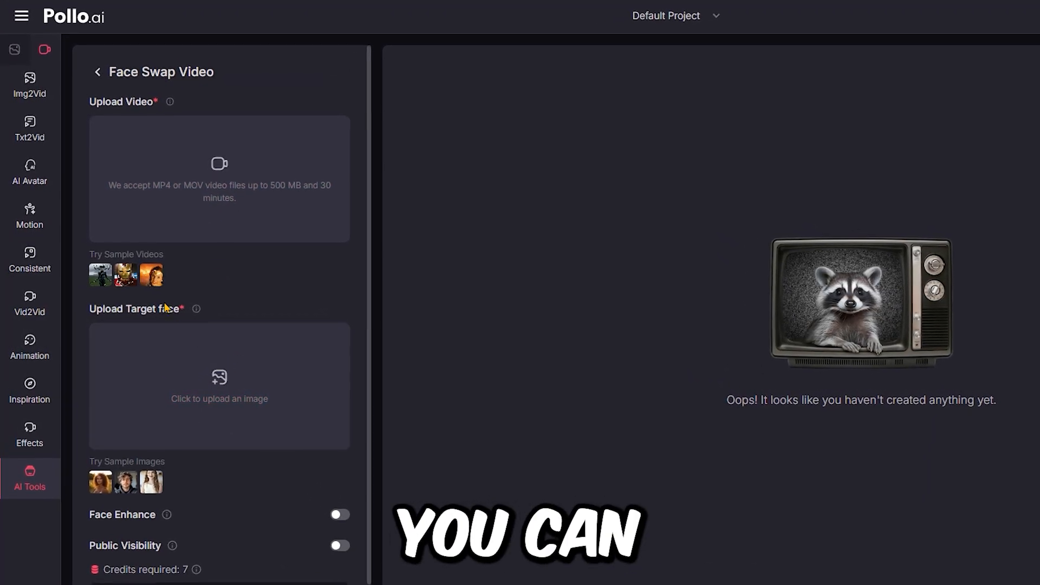
{"action": "left_click", "coordinate": [150, 274]}
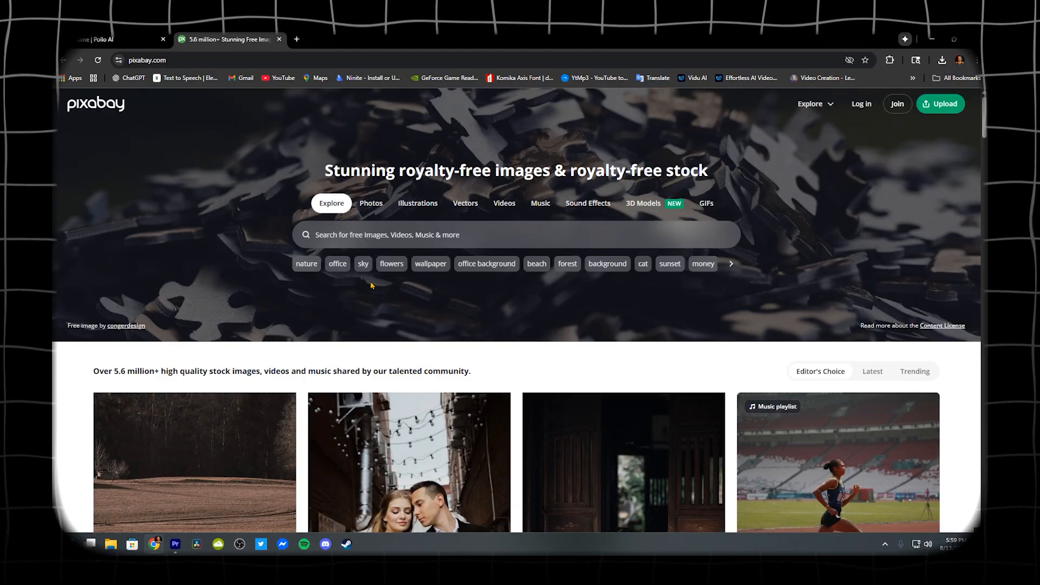
{"action": "left_click", "coordinate": [503, 203]}
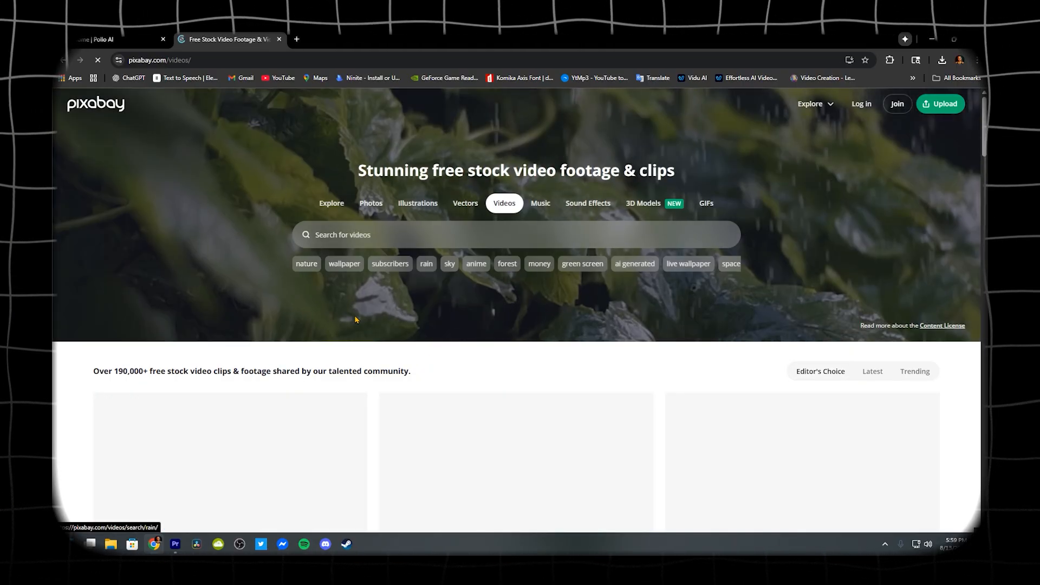
{"action": "scroll", "scroll_direction": "down", "scroll_amount": 3}
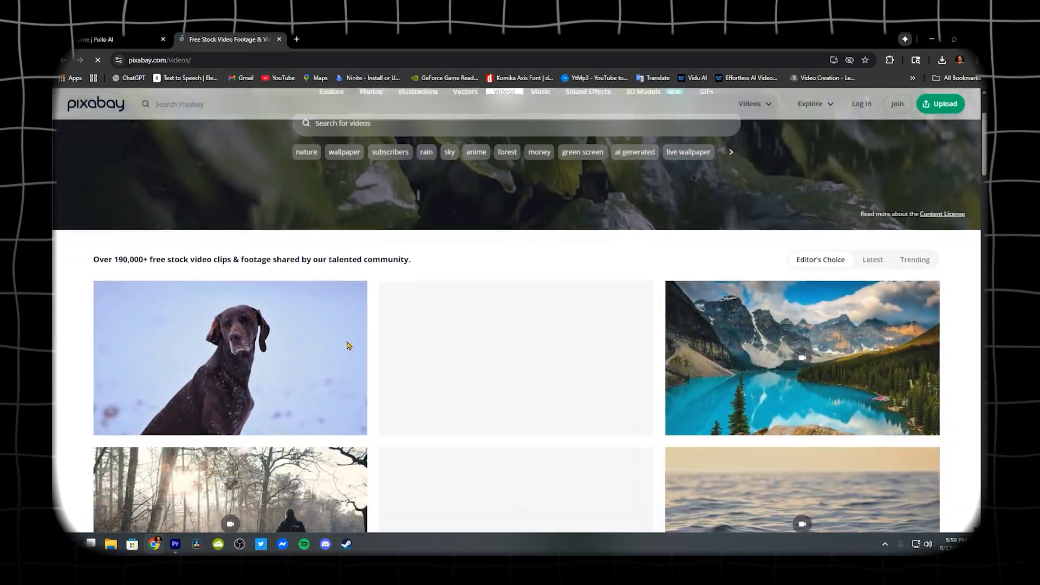
{"action": "scroll", "scroll_direction": "down", "scroll_amount": 3}
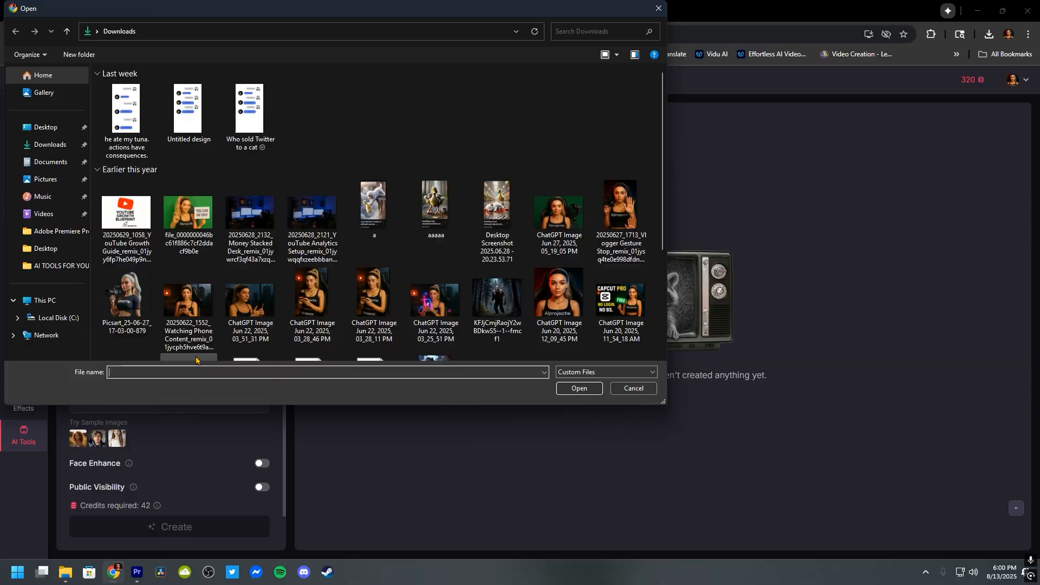
Upload the woman's ChatGPT portrait as the target face and create the face swap.
{"action": "left_click", "coordinate": [558, 292]}
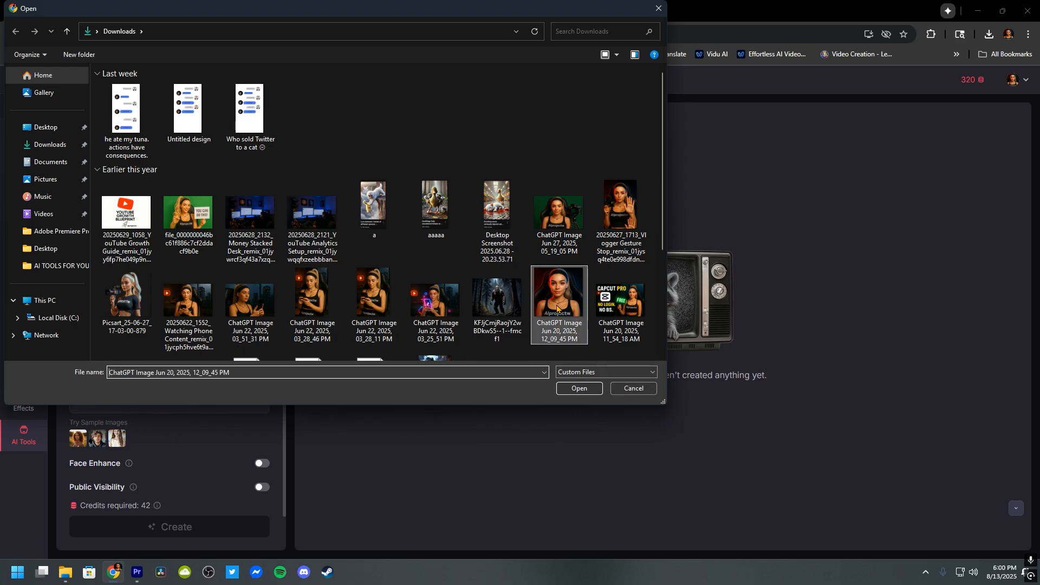
{"action": "left_click", "coordinate": [577, 387]}
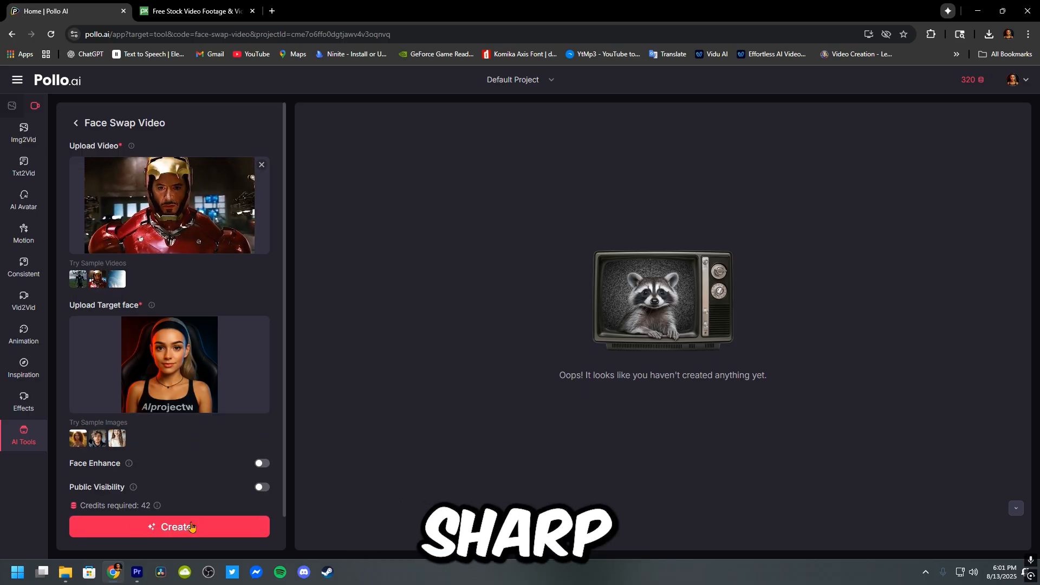
{"action": "left_click", "coordinate": [169, 527]}
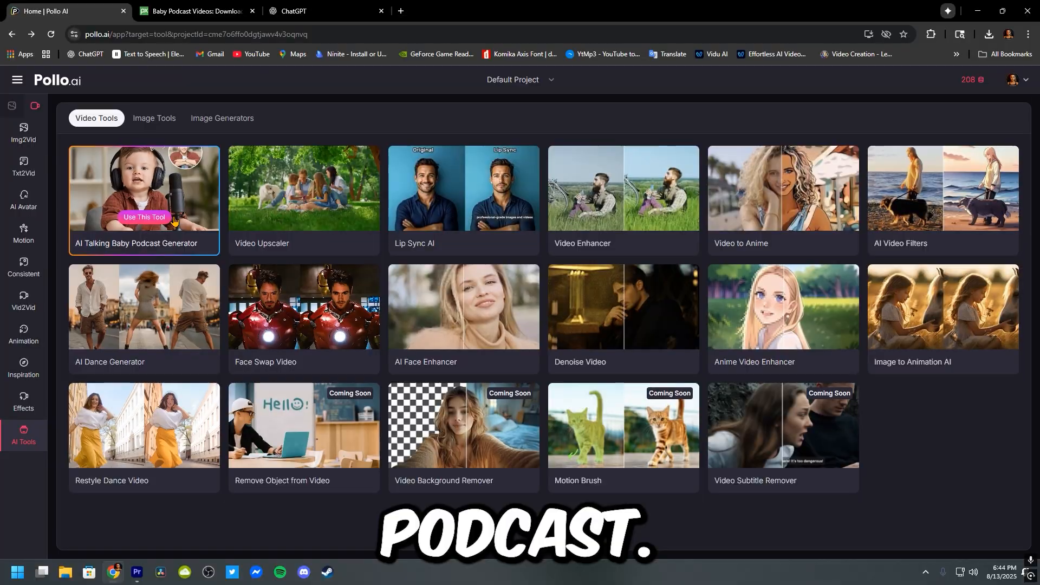
In Talking Baby Podcast Generator, upload and crop the news-desk baby image and add the script.
{"action": "left_click", "coordinate": [144, 216]}
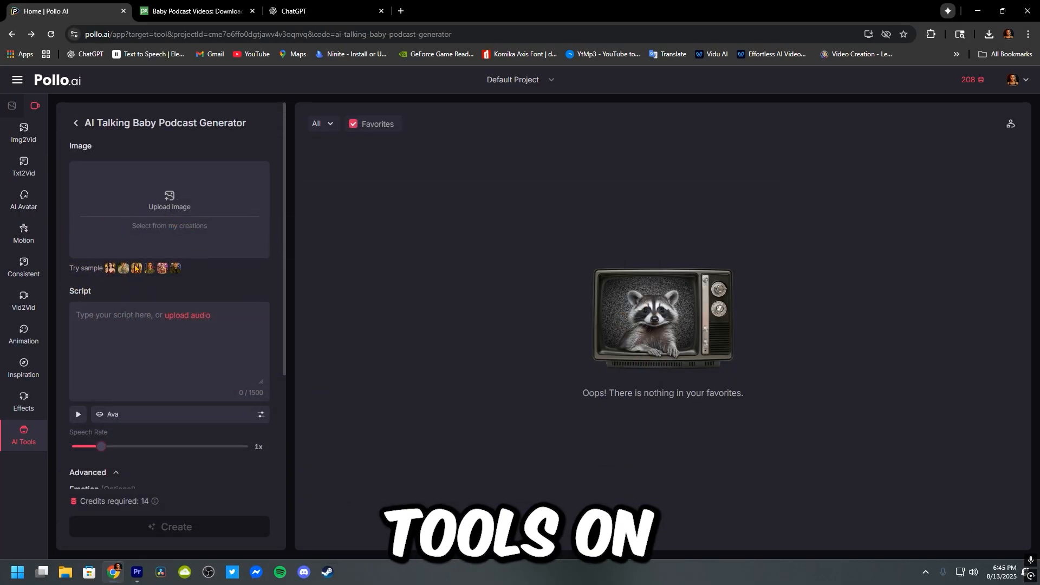
{"action": "left_click", "coordinate": [169, 201]}
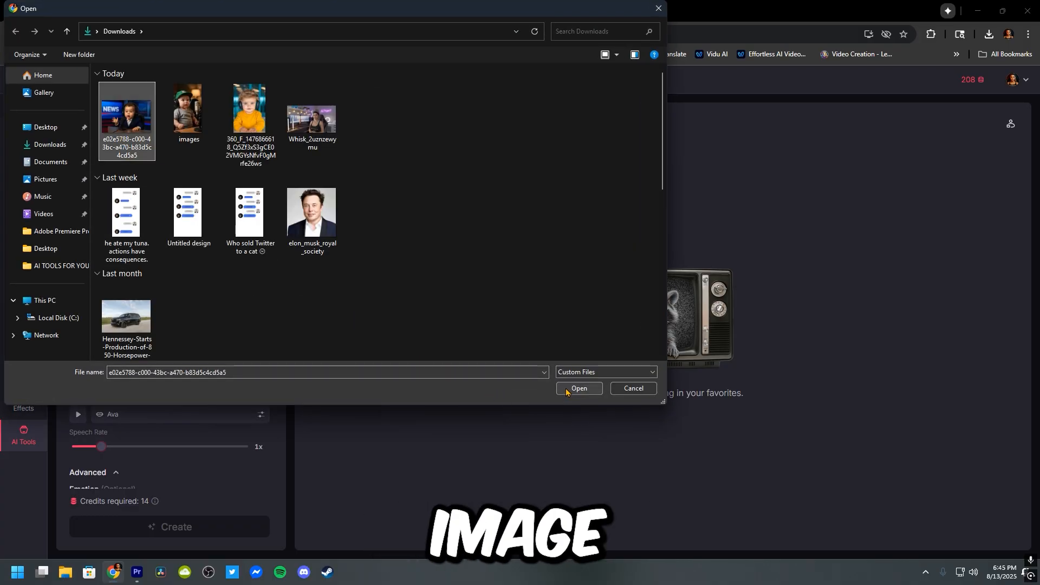
{"action": "left_click", "coordinate": [578, 388]}
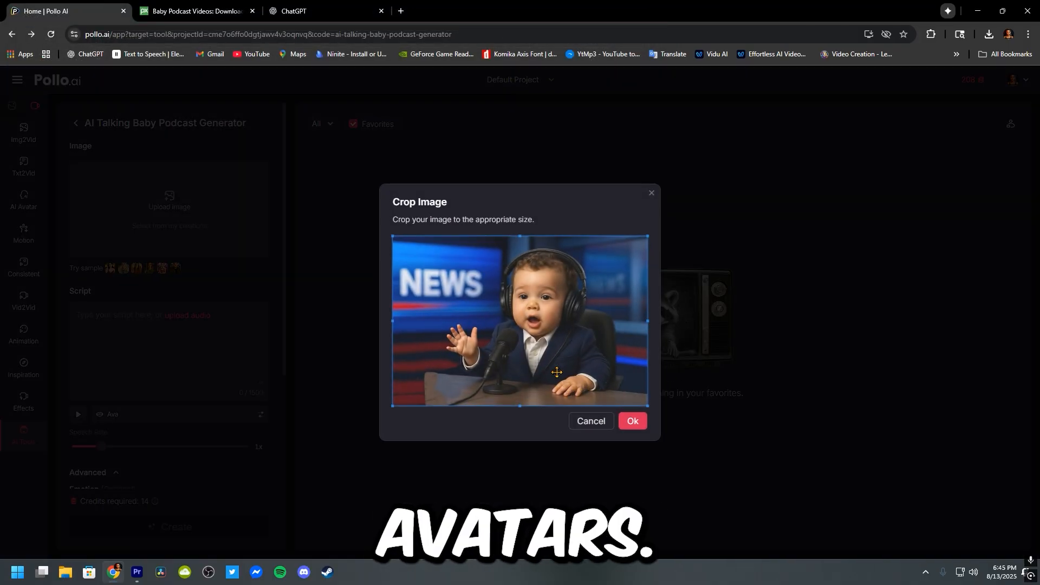
{"action": "left_click", "coordinate": [632, 421]}
{"action": "type", "text": "write me a funny 20 second conversation for a baby podc"}
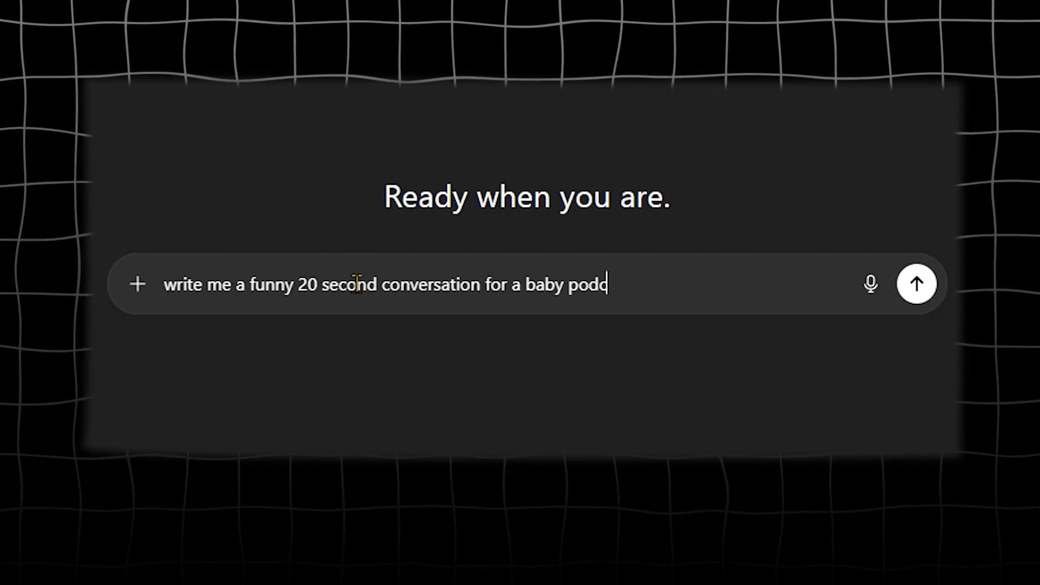
{"action": "left_click", "coordinate": [917, 283]}
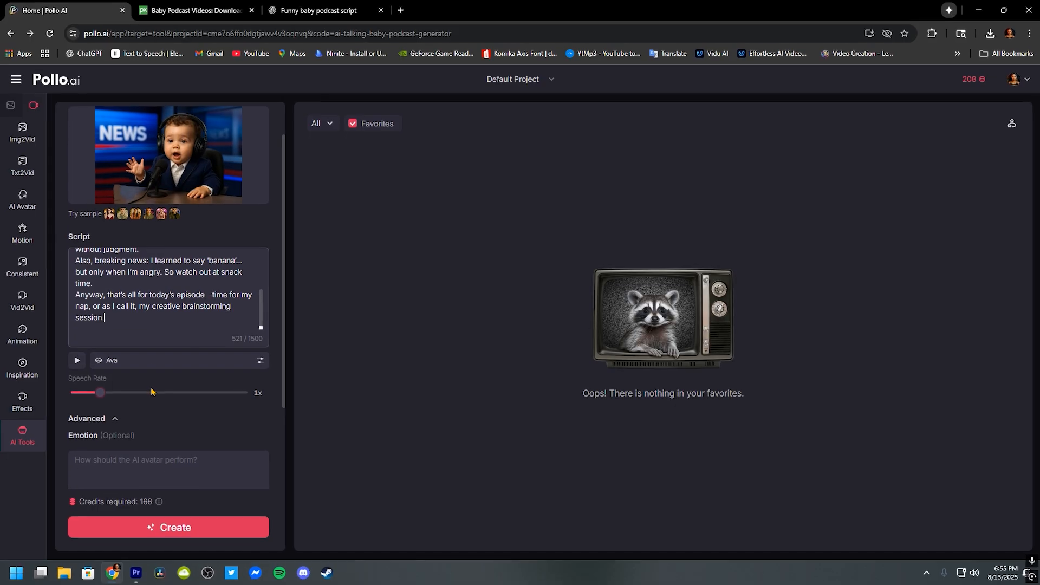
Choose the male voice John as the baby podcast narrator.
{"action": "left_click", "coordinate": [112, 361]}
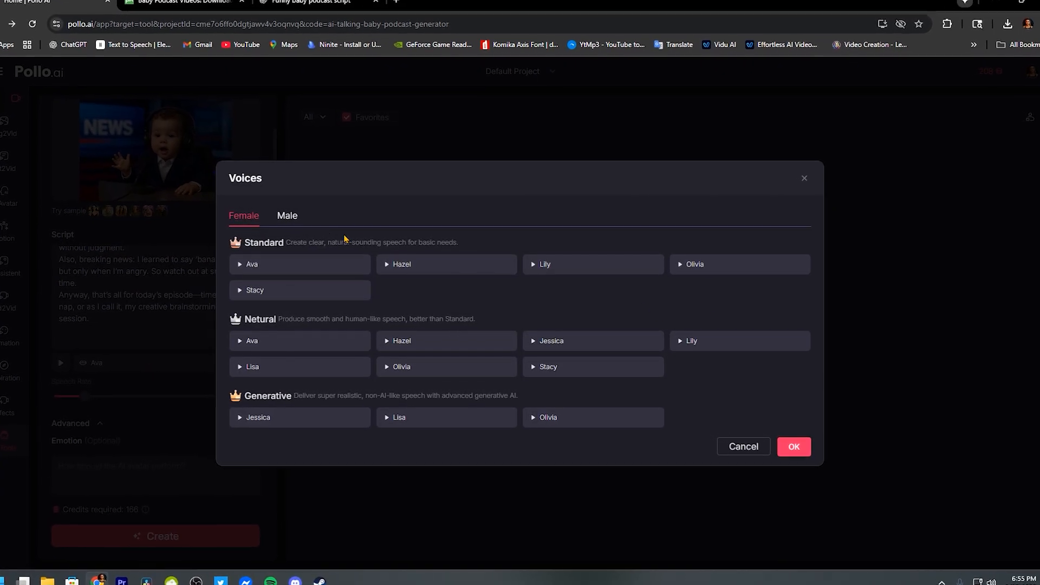
{"action": "left_click", "coordinate": [287, 215]}
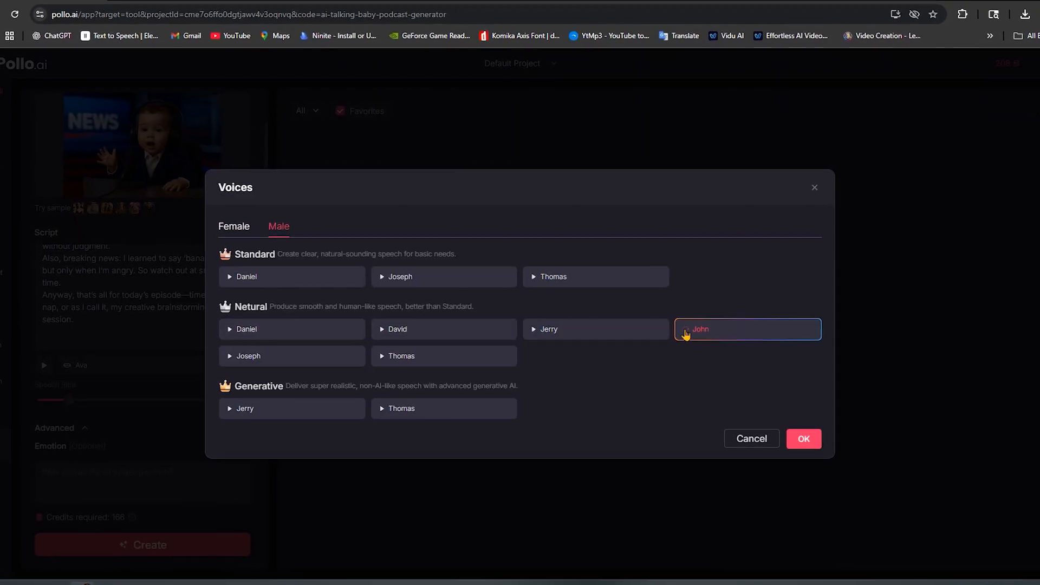
{"action": "left_click", "coordinate": [803, 438]}
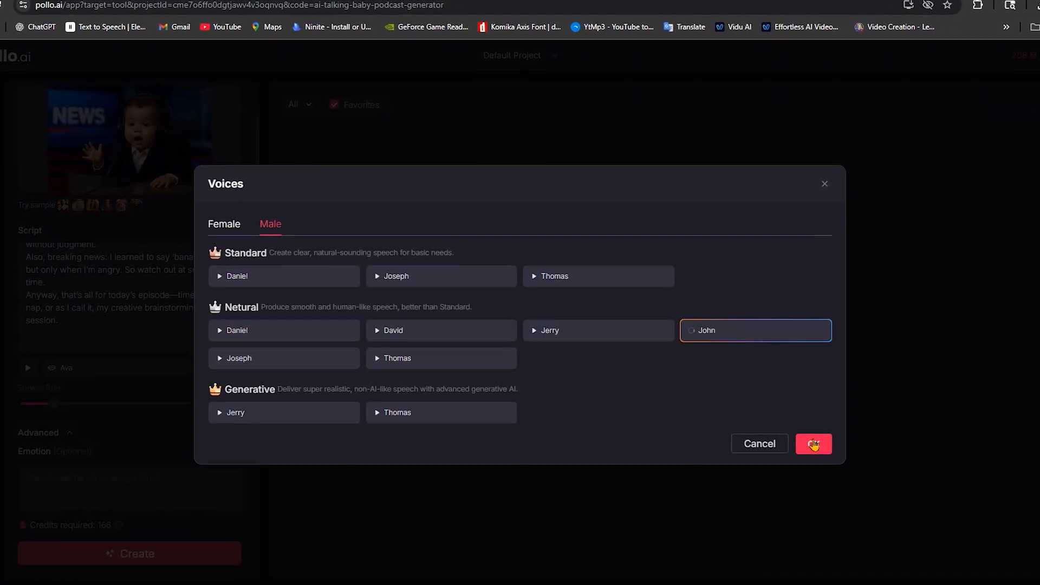
{"action": "left_click", "coordinate": [812, 443]}
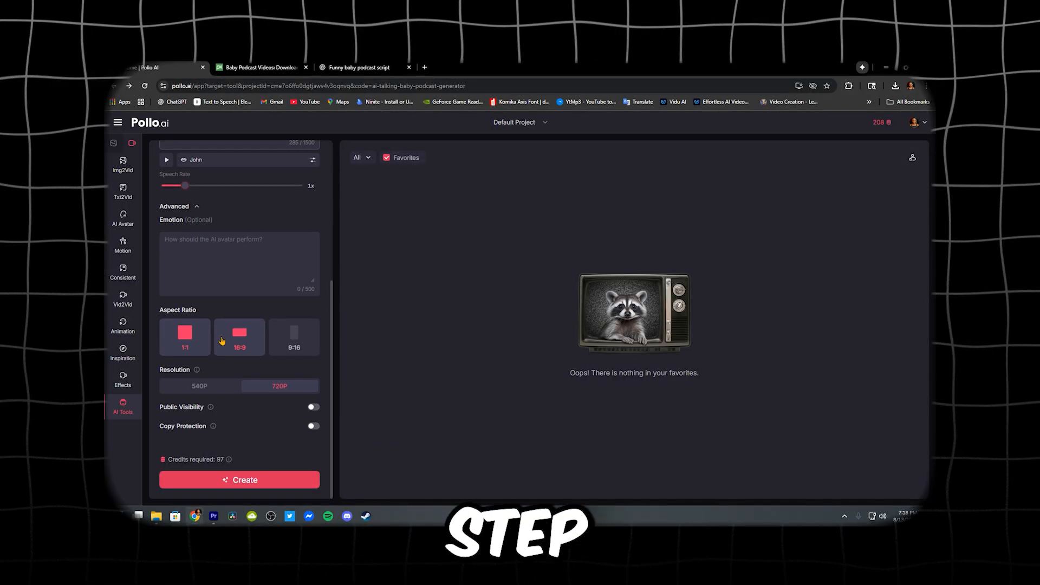
{"action": "left_click", "coordinate": [184, 337]}
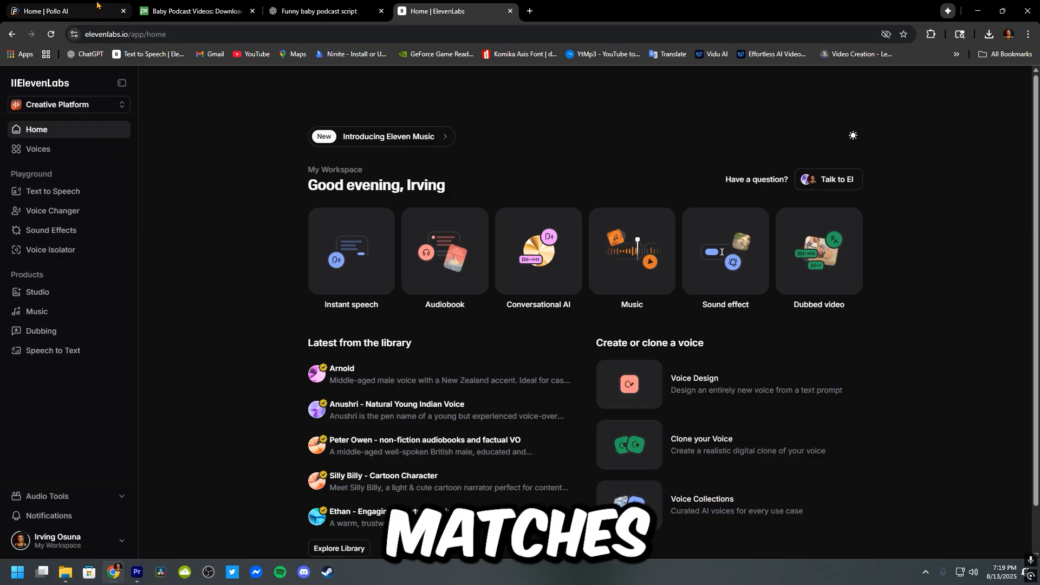
Return to the Pollo AI tab and set the podcast video to square 1:1.
{"action": "left_click", "coordinate": [63, 11]}
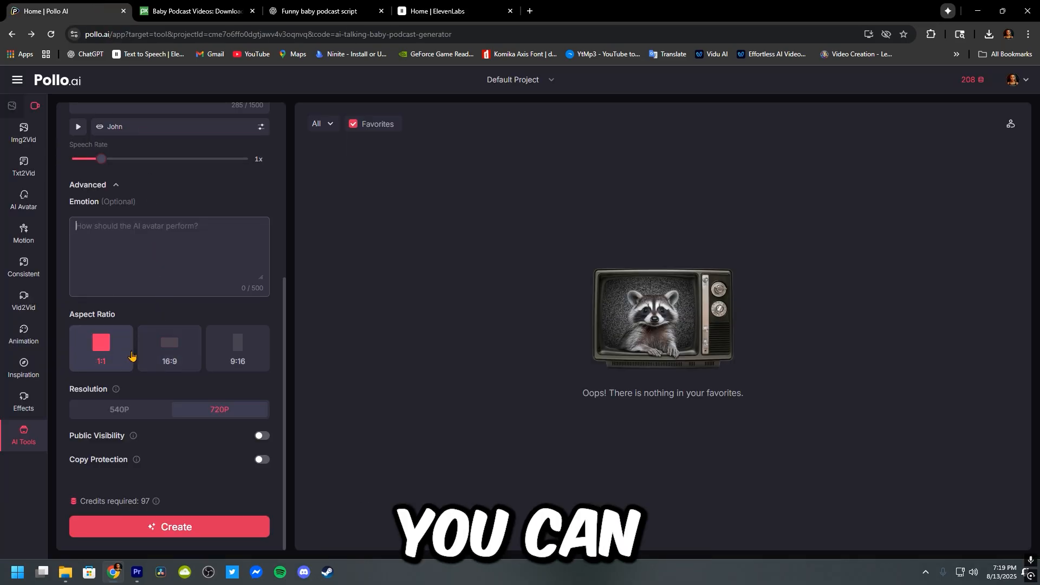
{"action": "left_click", "coordinate": [237, 343]}
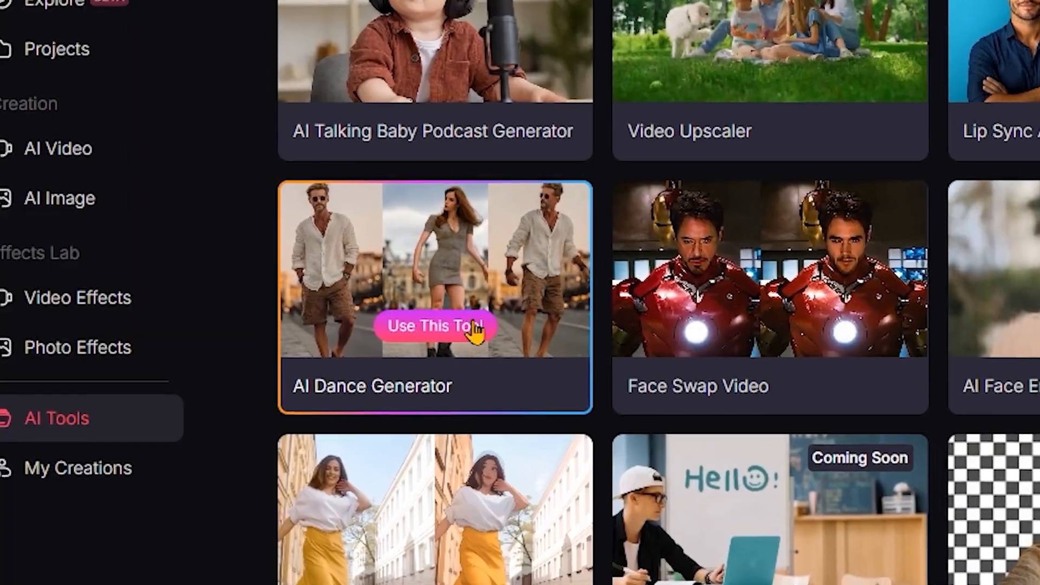
Open the AI Dance Generator and use a sample dancer photo as the image.
{"action": "left_click", "coordinate": [435, 326]}
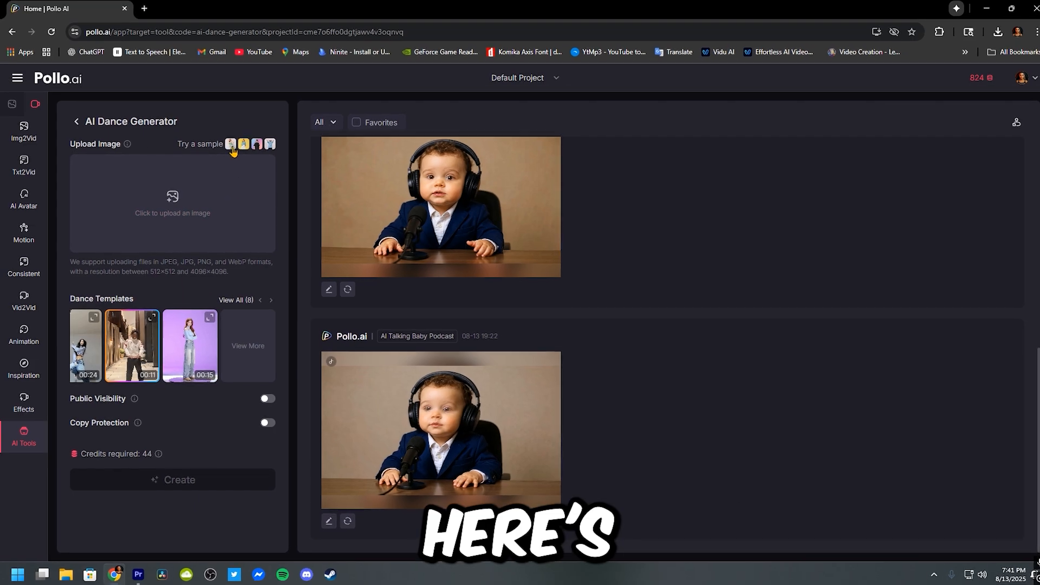
{"action": "left_click", "coordinate": [230, 145]}
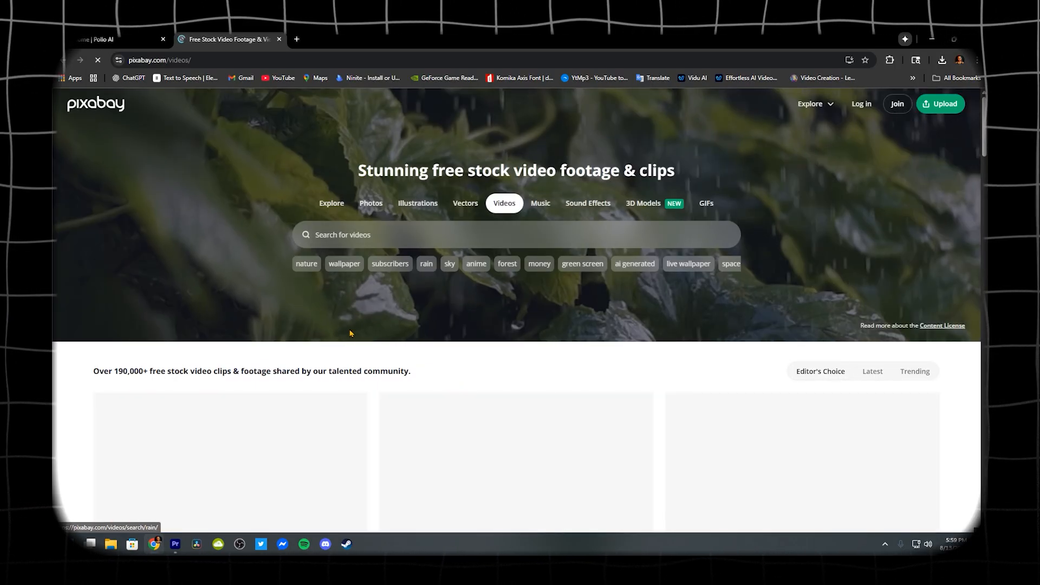
Scroll the Pixabay video gallery and open the desert drone clip.
{"action": "scroll", "scroll_direction": "down", "scroll_amount": 3}
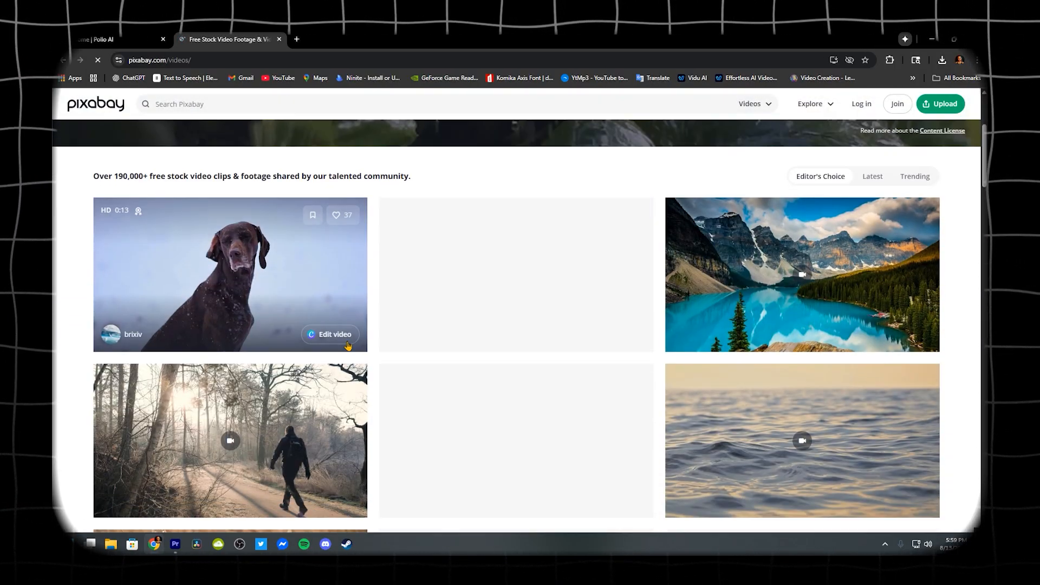
{"action": "scroll", "scroll_direction": "down", "scroll_amount": 3}
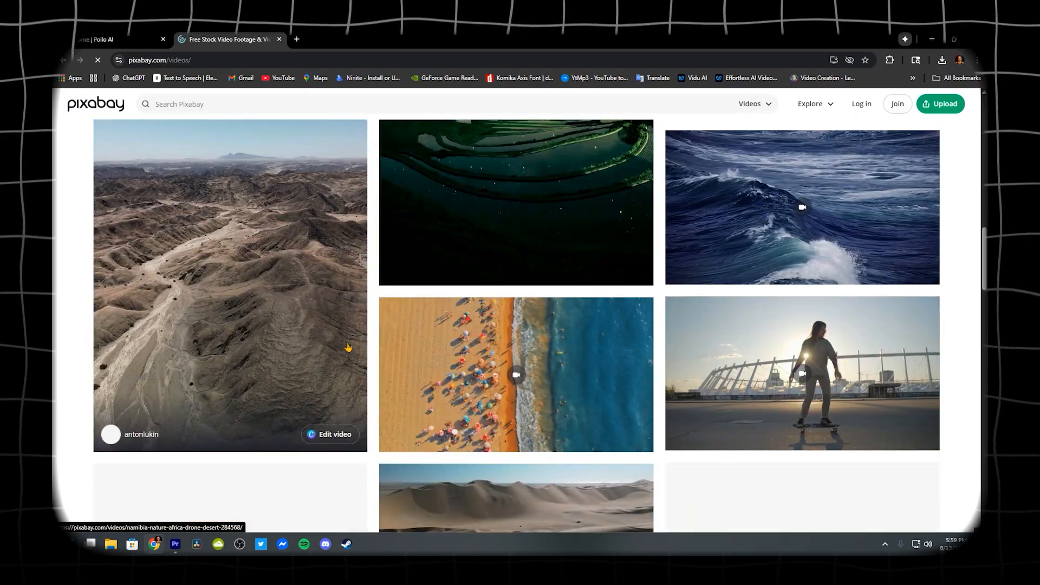
{"action": "left_click", "coordinate": [106, 39]}
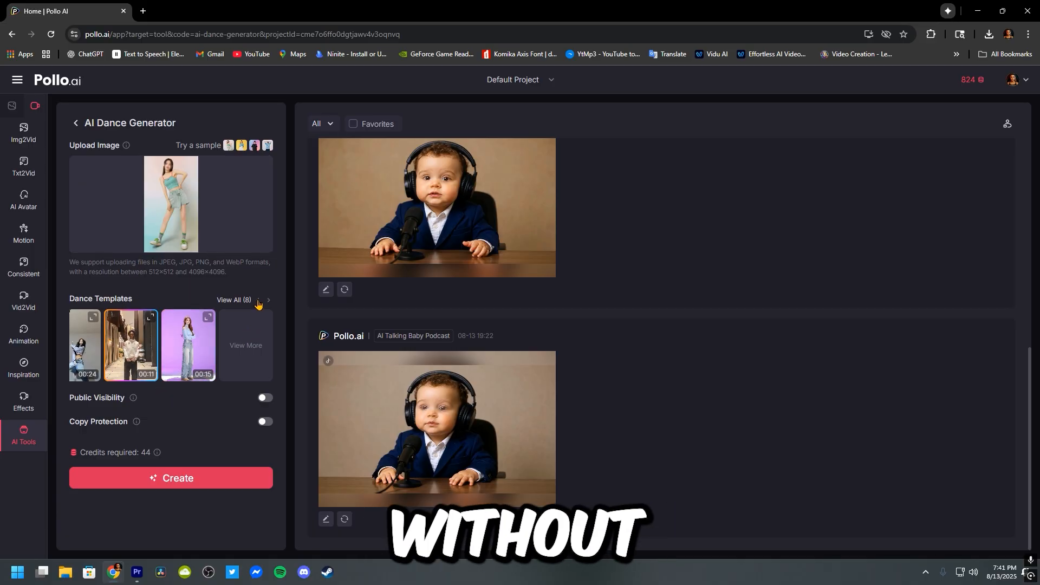
Reveal more dance templates beside View All in Dance Templates.
{"action": "left_click", "coordinate": [267, 299]}
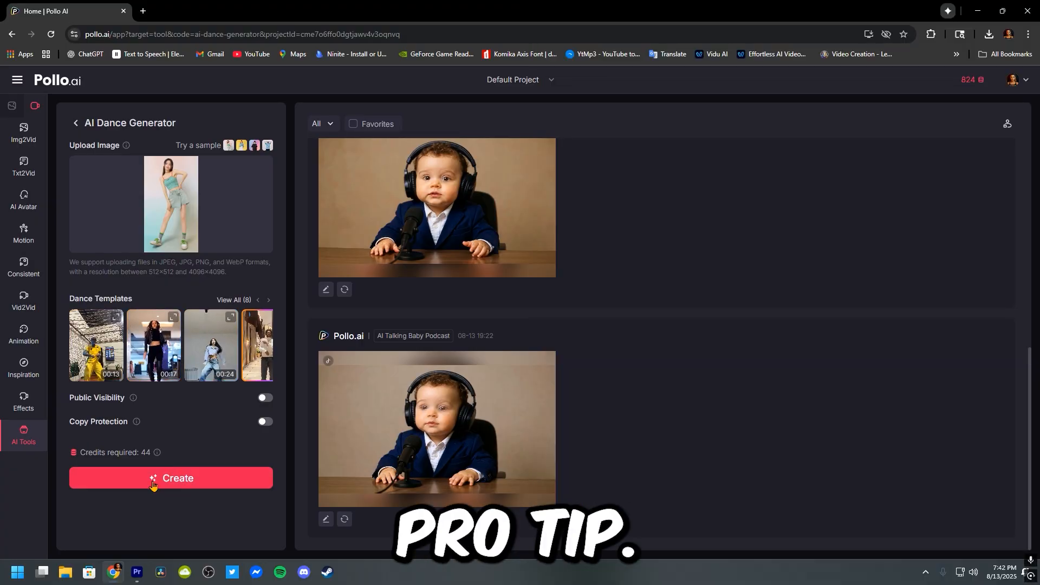
Create the dance video, with generation reaching 11% and credits dropping to 784.
{"action": "left_click", "coordinate": [170, 478]}
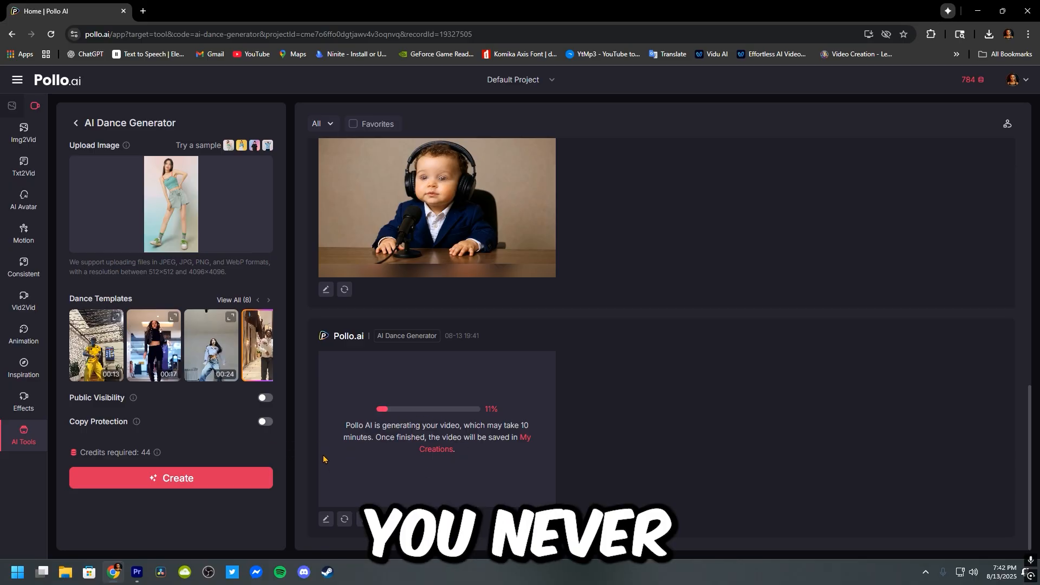
{"action": "mouse_move", "coordinate": [167, 421]}
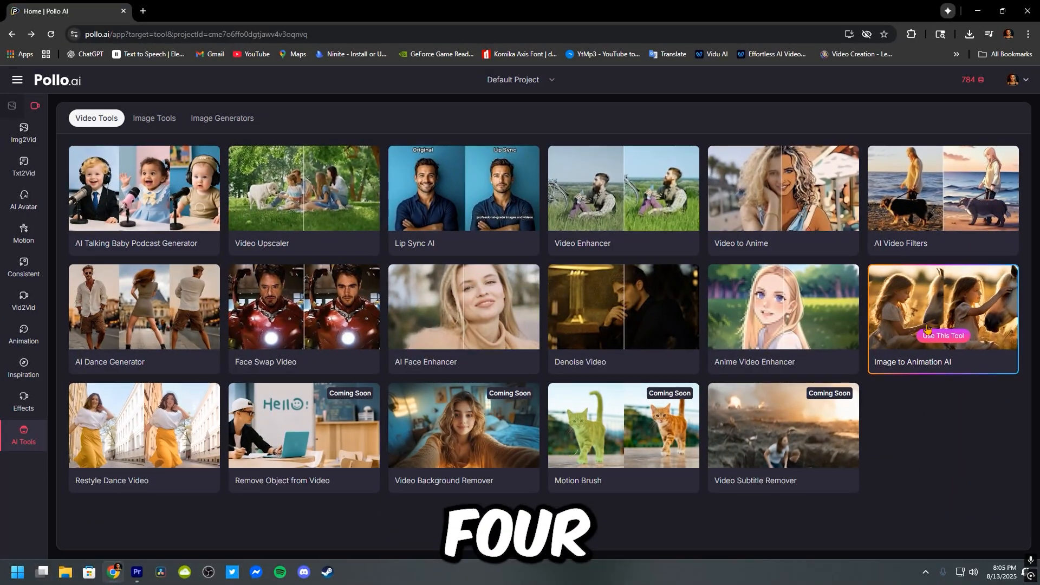
Open the Image to Animation AI tool from the AI Tools grid.
{"action": "left_click", "coordinate": [942, 335]}
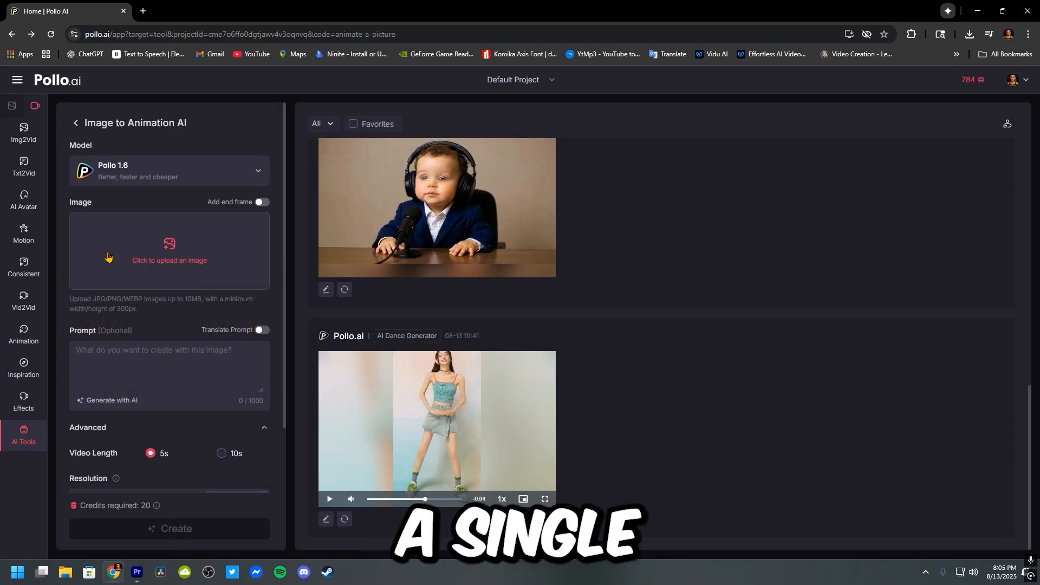
Upload the Bigfoot-in-the-forest image from Downloads without cropping.
{"action": "left_click", "coordinate": [169, 252]}
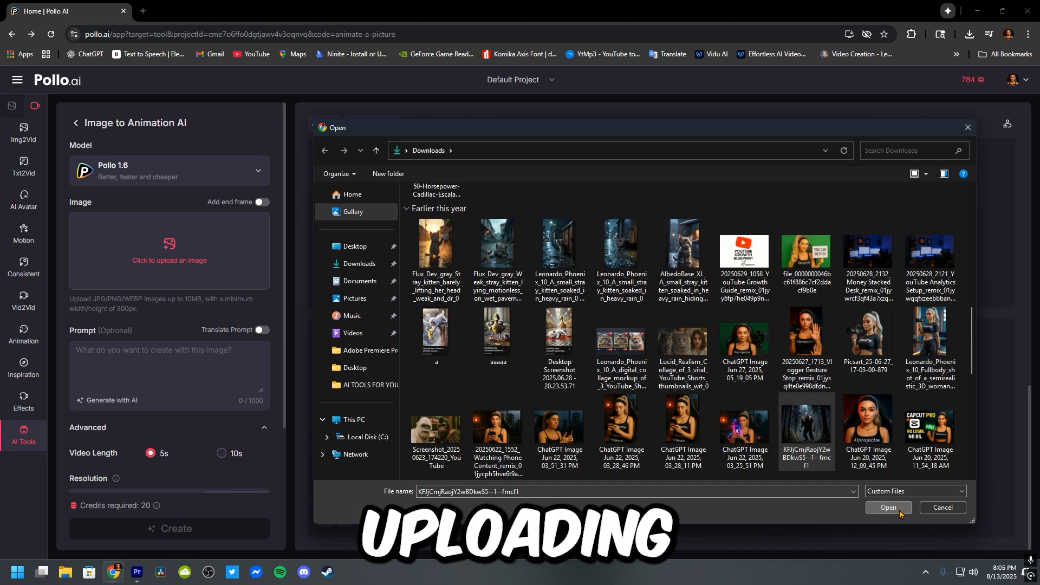
{"action": "left_click", "coordinate": [886, 516]}
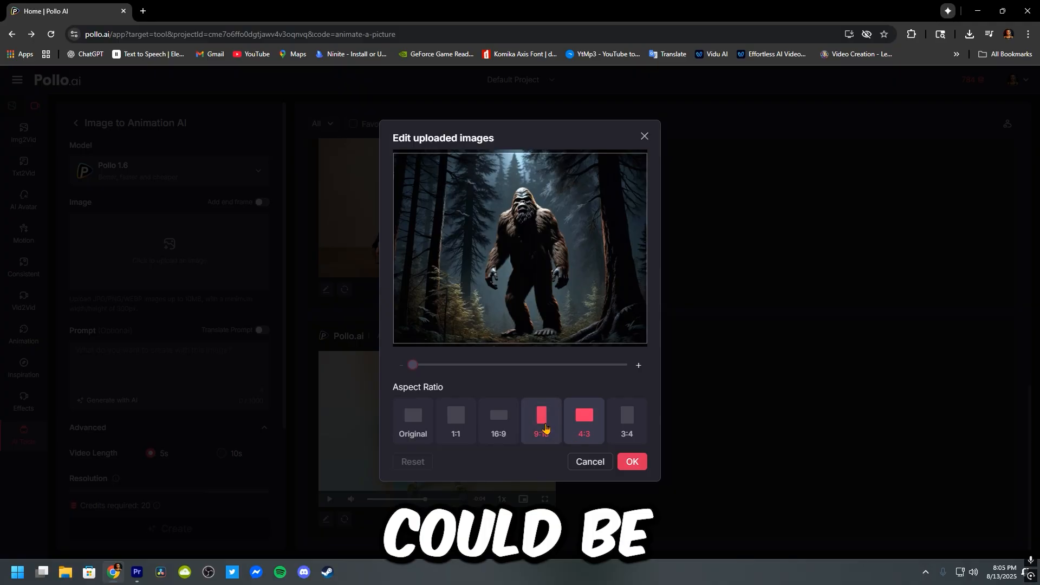
{"action": "left_click", "coordinate": [498, 420]}
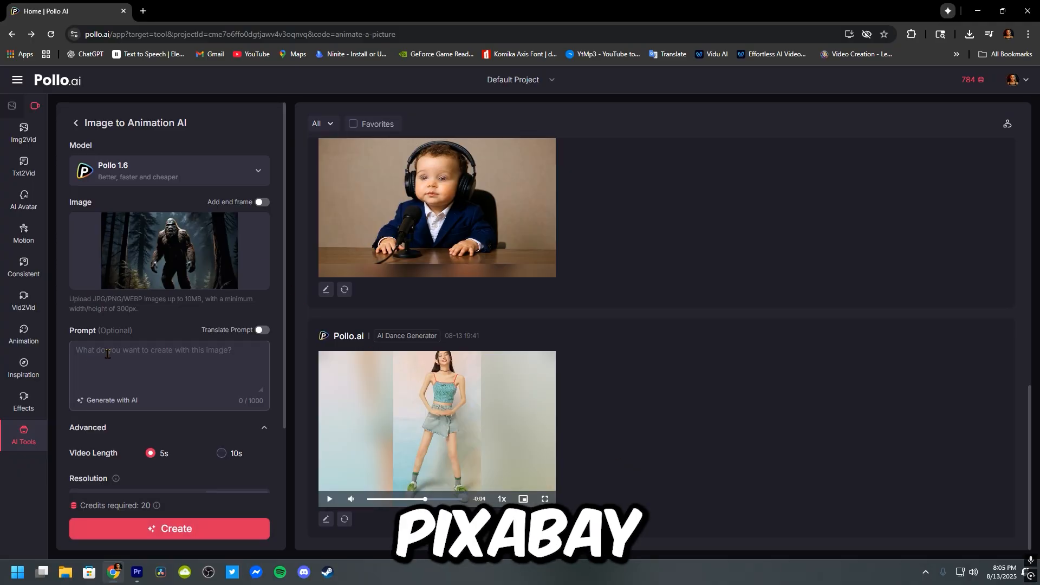
Prompt Bigfoot to walk towards the camera saying 'subscribe to ai project w channel, thanks'.
{"action": "type", "text": "M"}
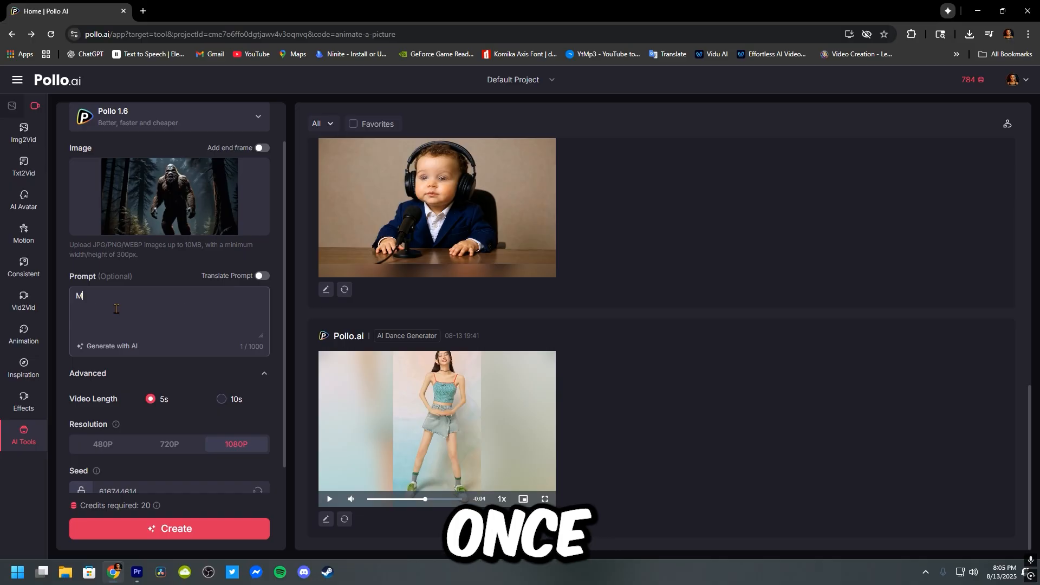
{"action": "type", "text": "ake it walk"}
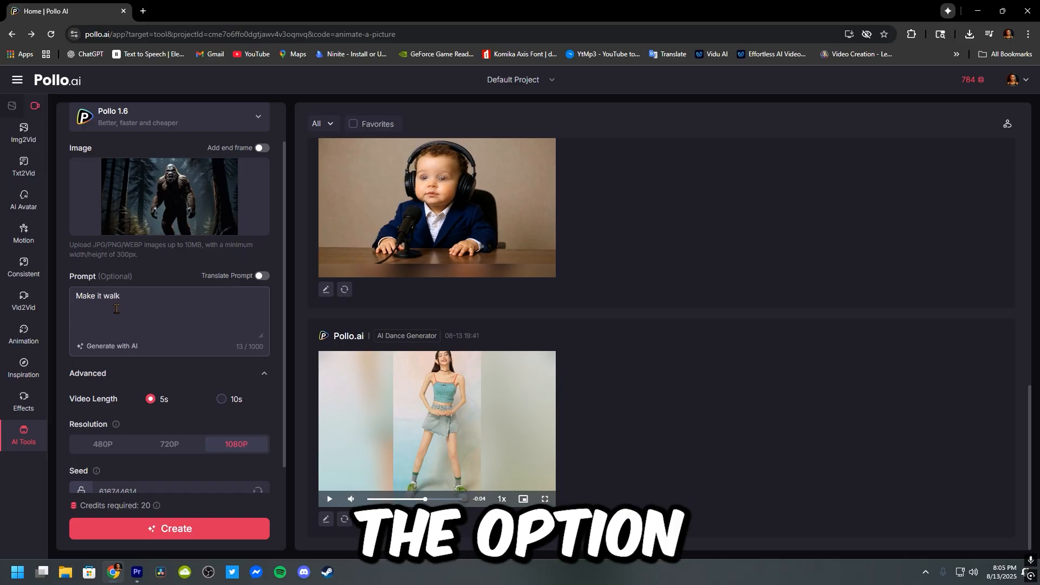
{"action": "type", "text": "towards the camera and"}
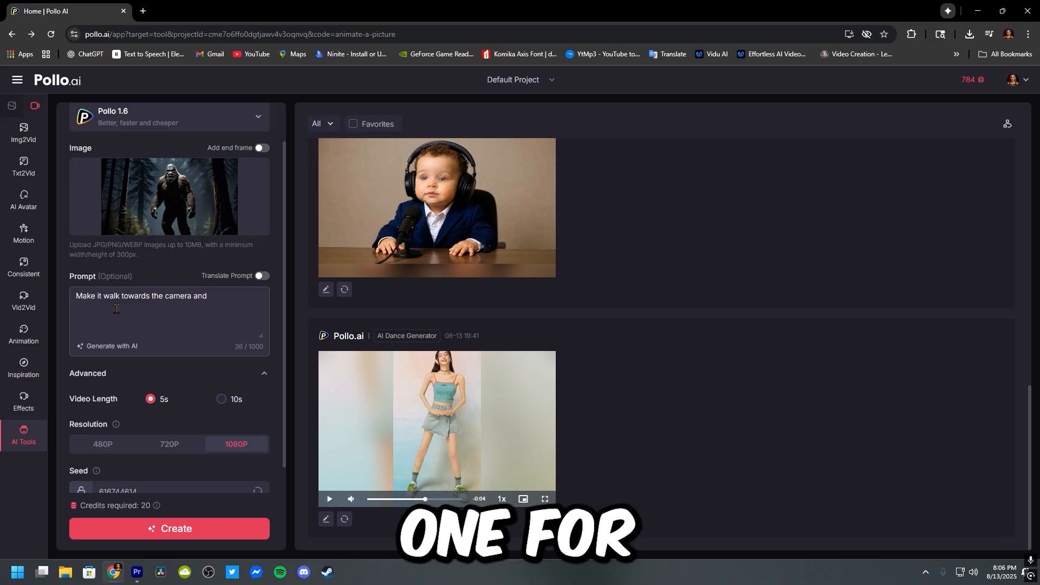
{"action": "type", "text": "make him say: subscribe to ai"}
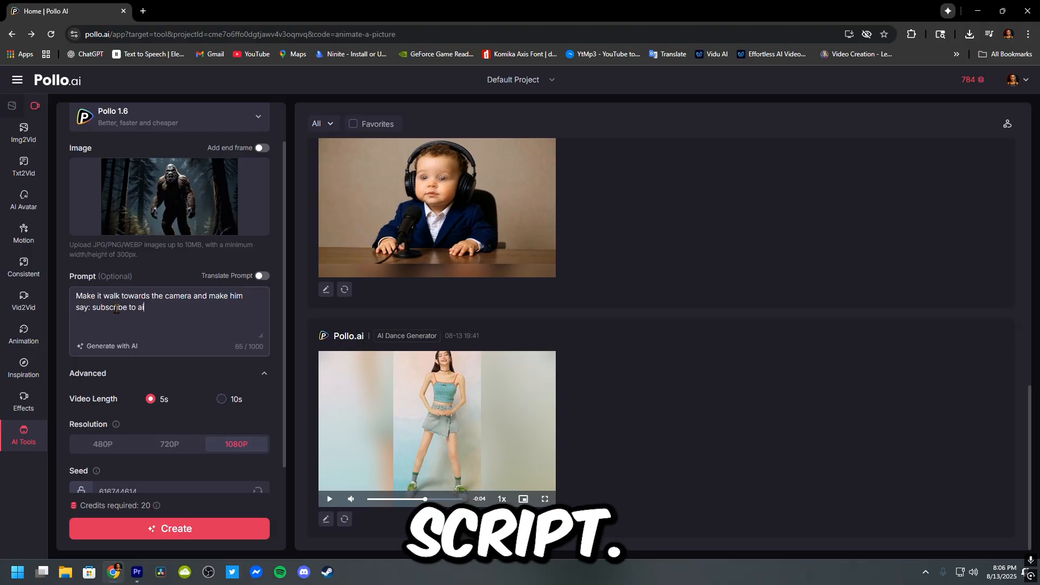
{"action": "type", "text": "project w channel"}
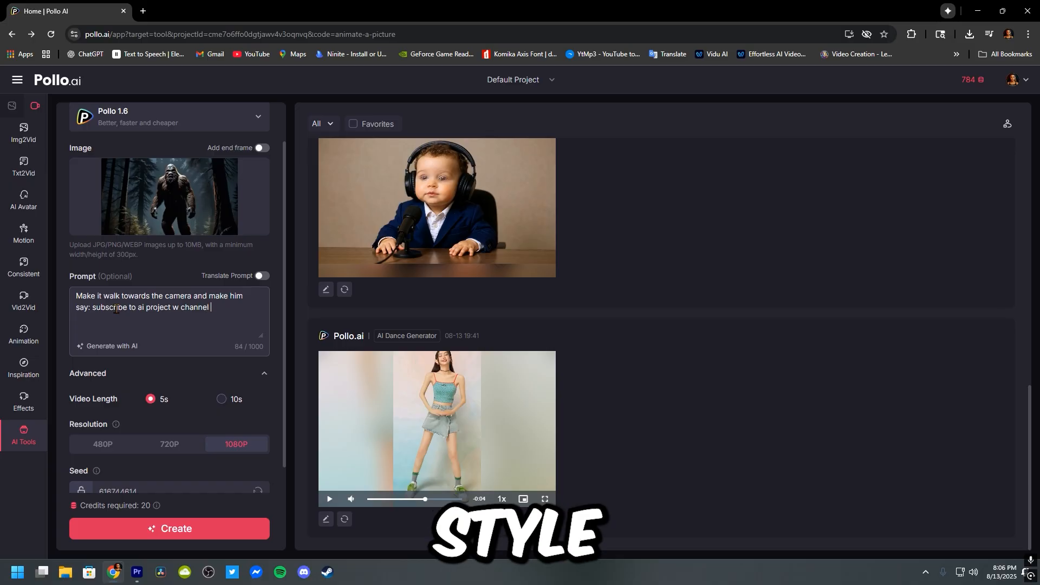
{"action": "type", "text": "thanks"}
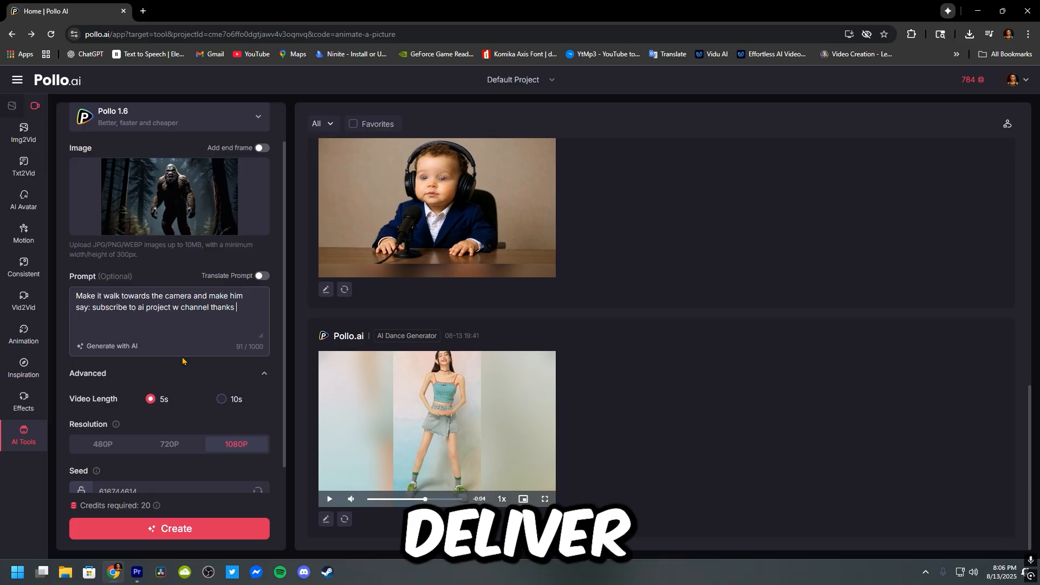
{"action": "scroll", "scroll_direction": "down", "scroll_amount": 3}
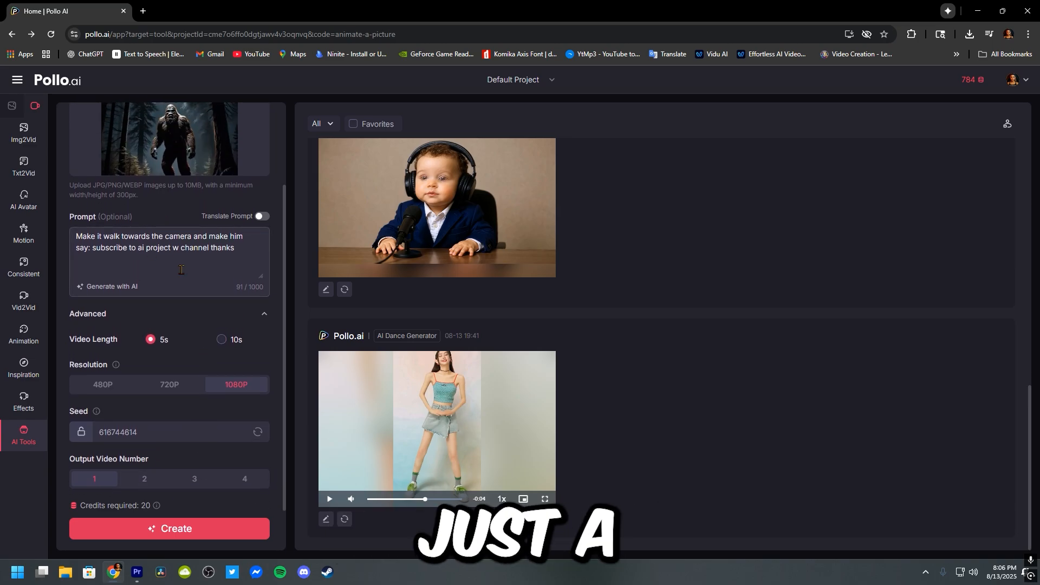
Start generating the Bigfoot walking animation and return to the AI Tools gallery.
{"action": "left_click", "coordinate": [169, 529]}
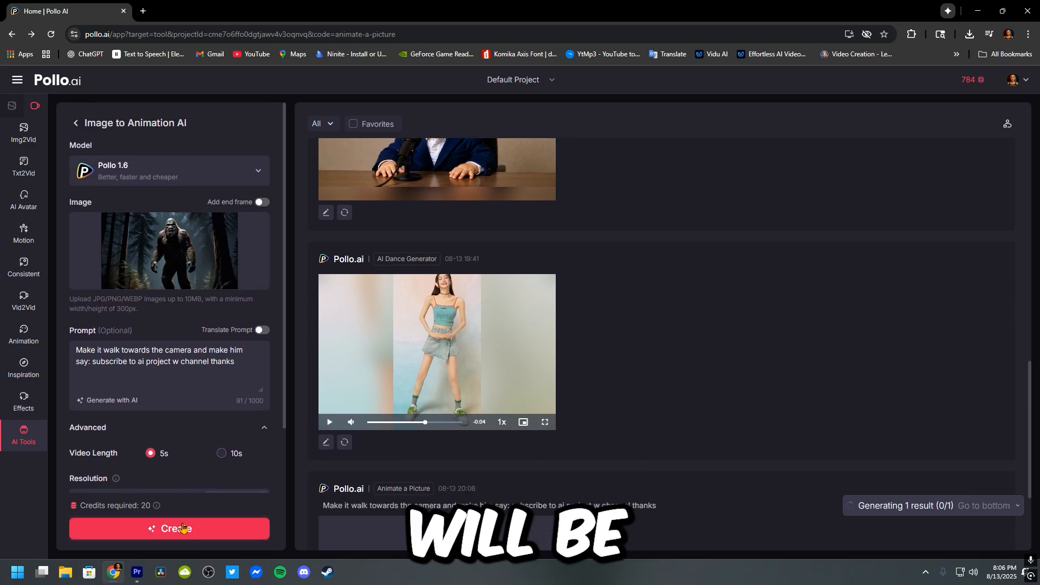
{"action": "left_click", "coordinate": [169, 528]}
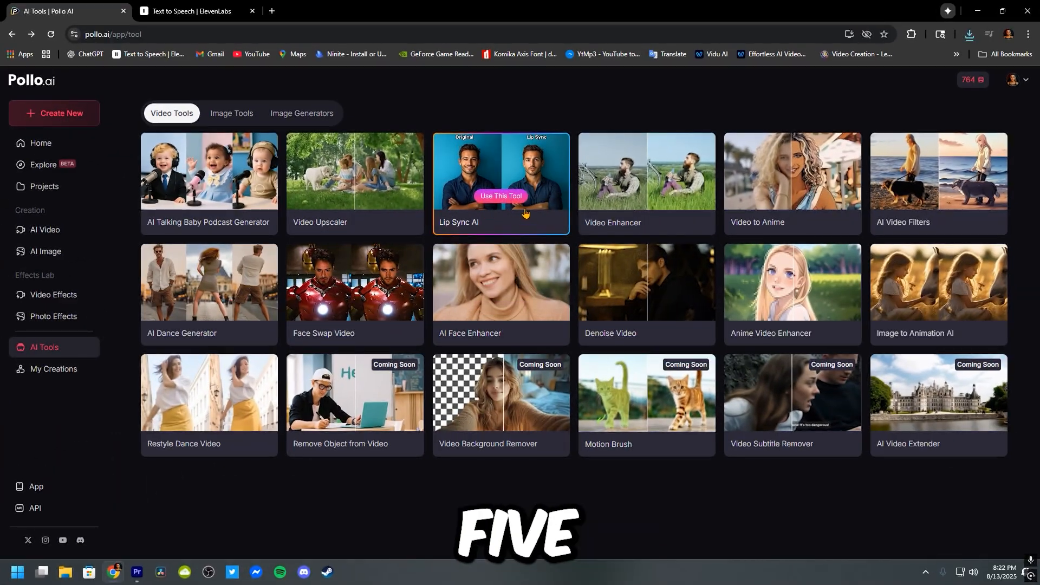
Open Lip Sync AI and upload the Whisk avatar desk video from Downloads.
{"action": "left_click", "coordinate": [500, 200]}
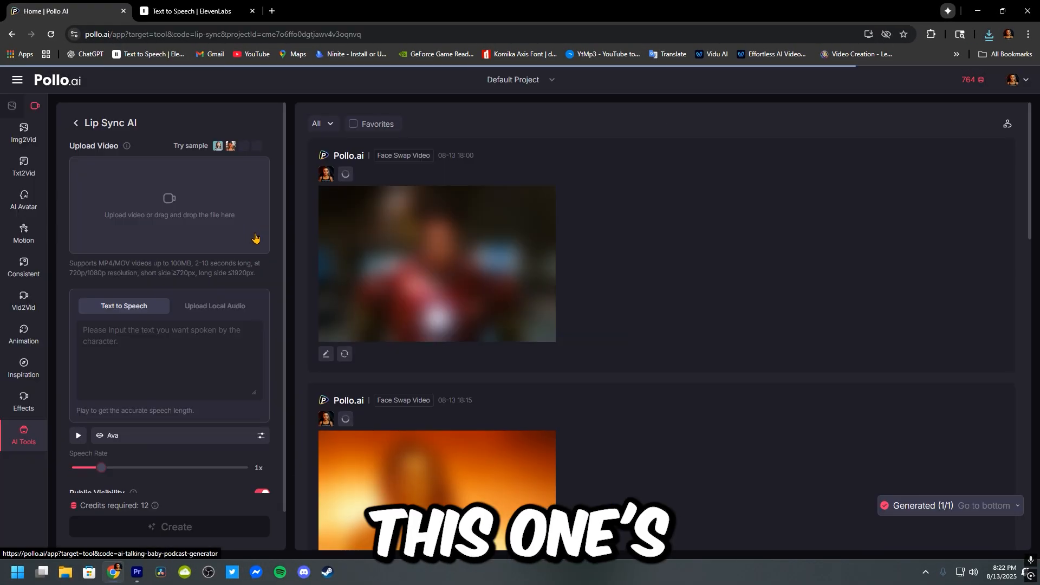
{"action": "scroll", "scroll_direction": "down", "scroll_amount": 3}
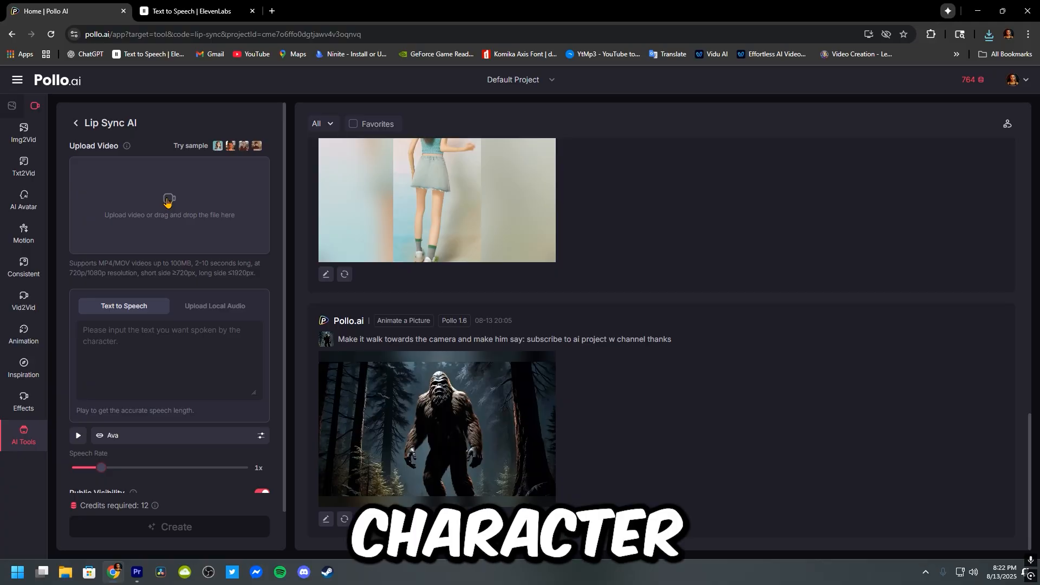
{"action": "left_click", "coordinate": [169, 206]}
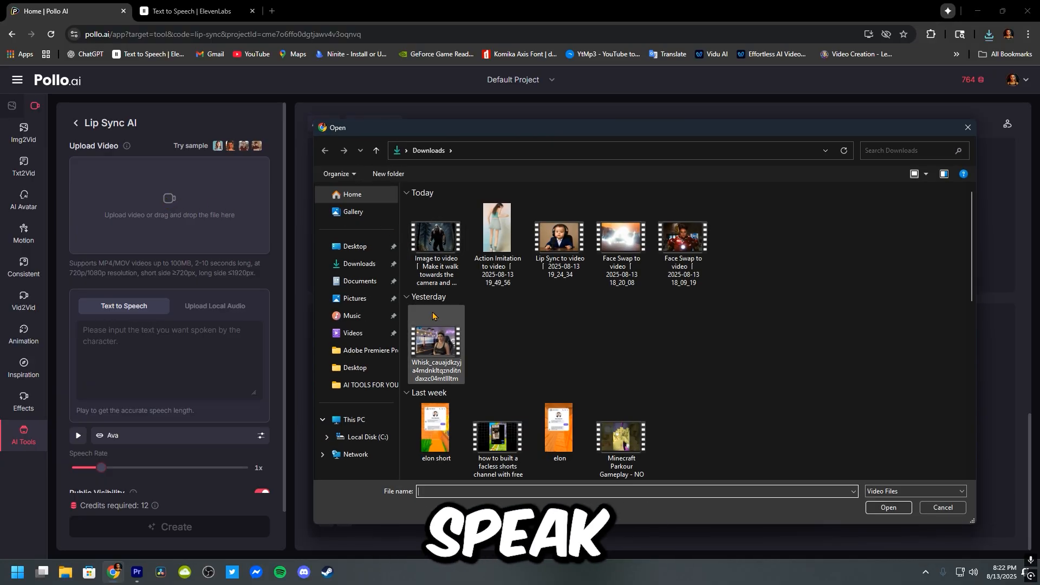
{"action": "left_click", "coordinate": [440, 340]}
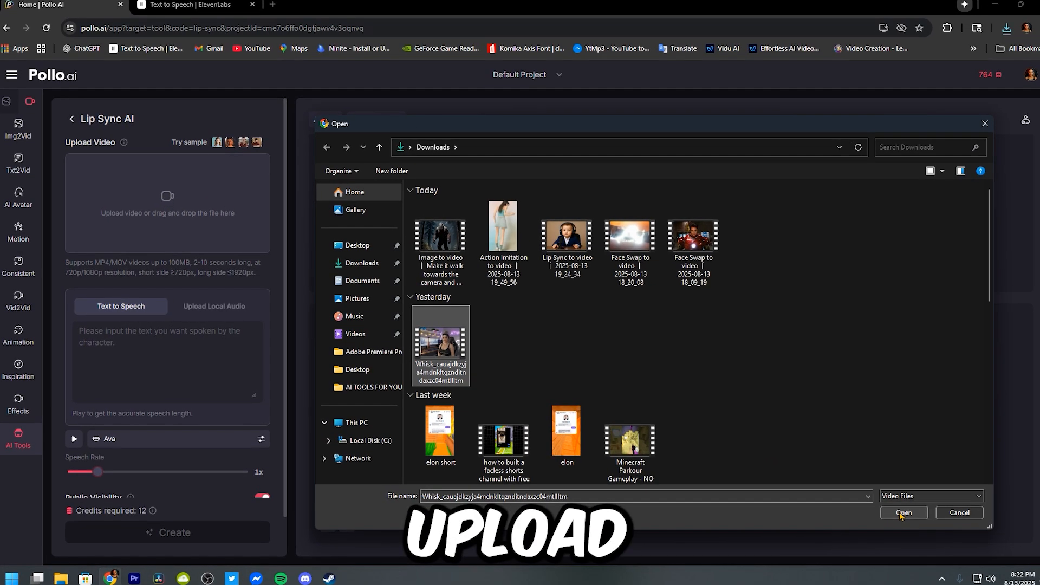
{"action": "left_click", "coordinate": [903, 512]}
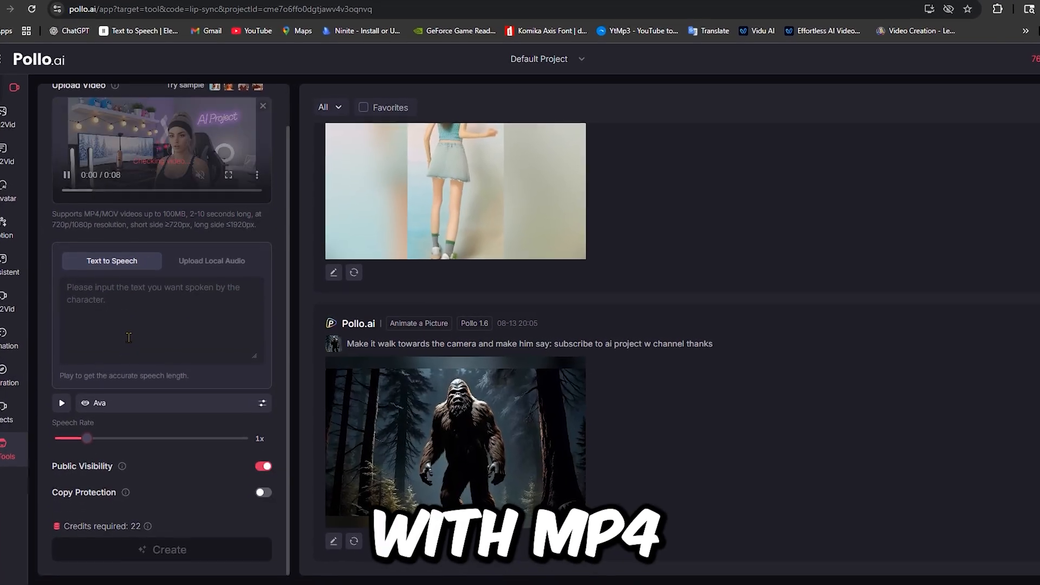
Attach the 4.4-second ElevenLabs MP3 as local audio for the lip sync.
{"action": "left_click", "coordinate": [212, 260]}
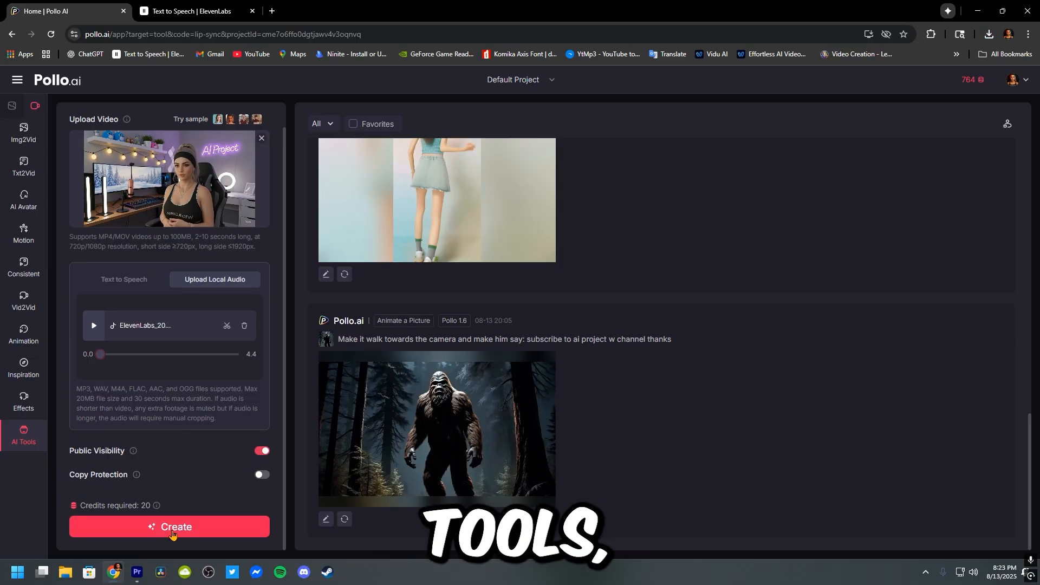
Launch the lip-sync generation and open the AI Video Effects library.
{"action": "left_click", "coordinate": [169, 526]}
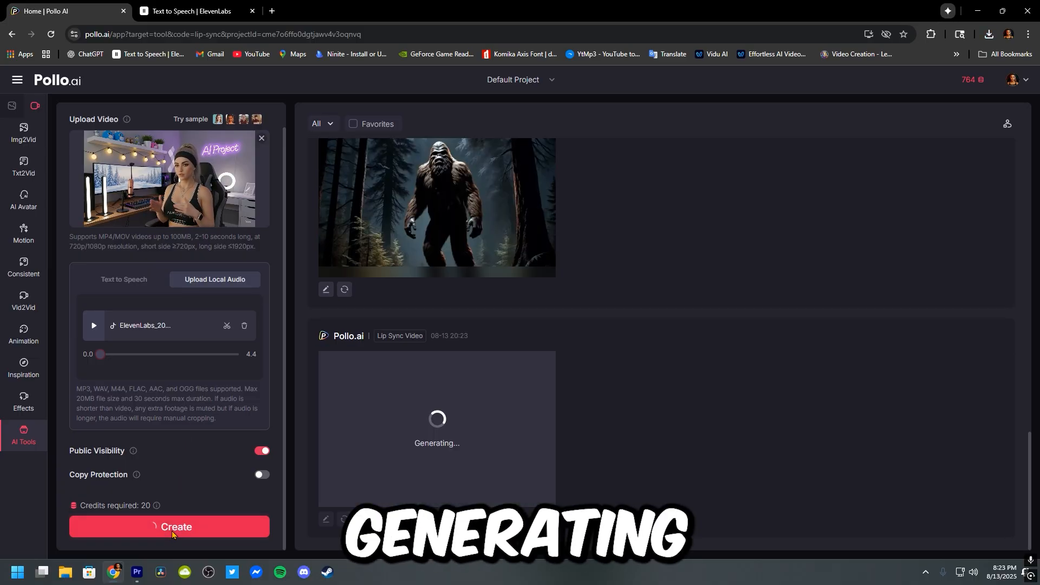
{"action": "left_click", "coordinate": [169, 526]}
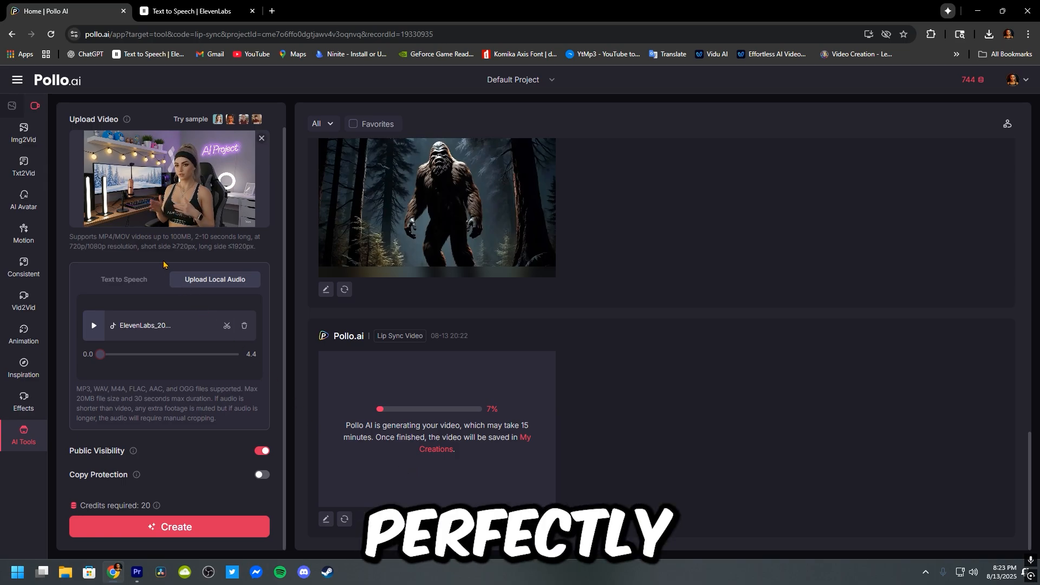
{"action": "left_click", "coordinate": [169, 179]}
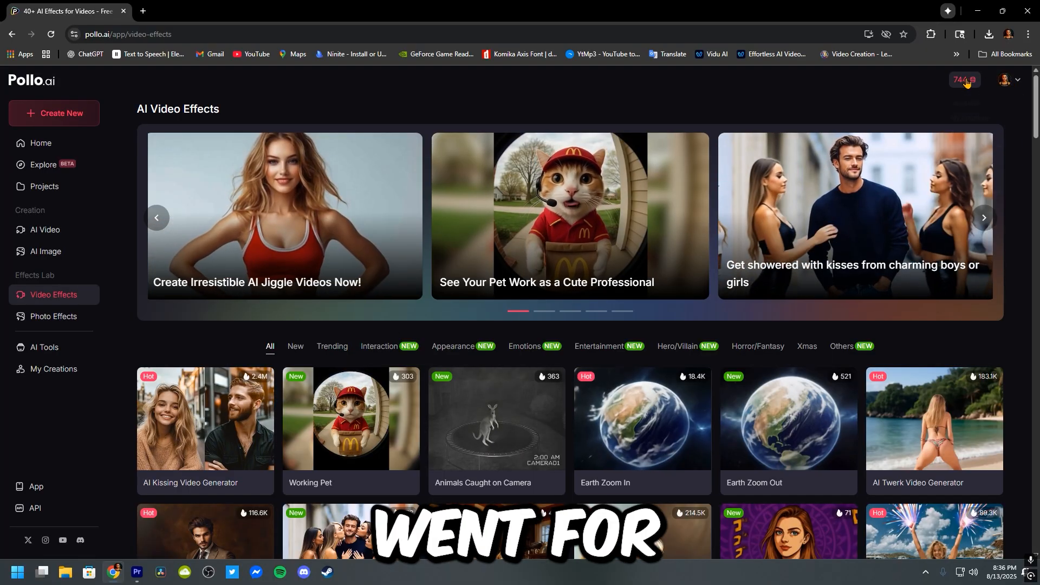
Open the upgrade plans and compare Pro tiers, ending at 800 credits for $29/month.
{"action": "left_click", "coordinate": [964, 80]}
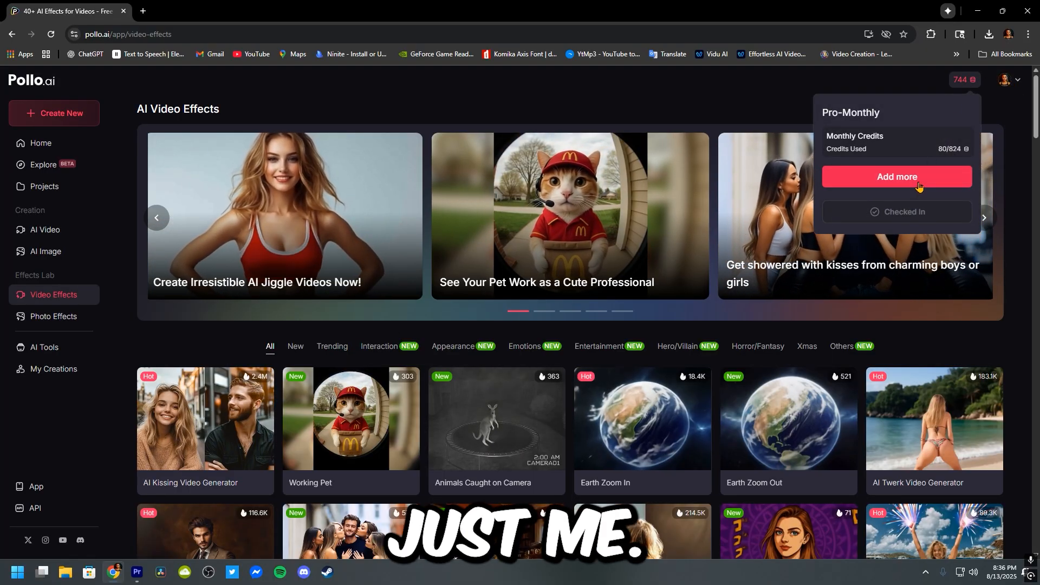
{"action": "left_click", "coordinate": [895, 177]}
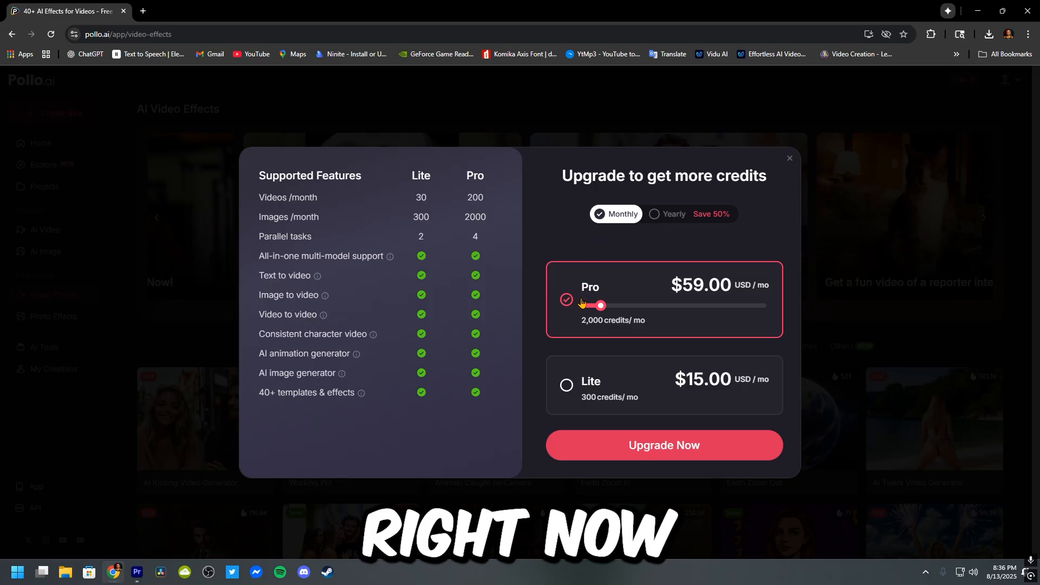
{"action": "left_click_drag", "start_coordinate": [601, 305], "coordinate": [584, 306]}
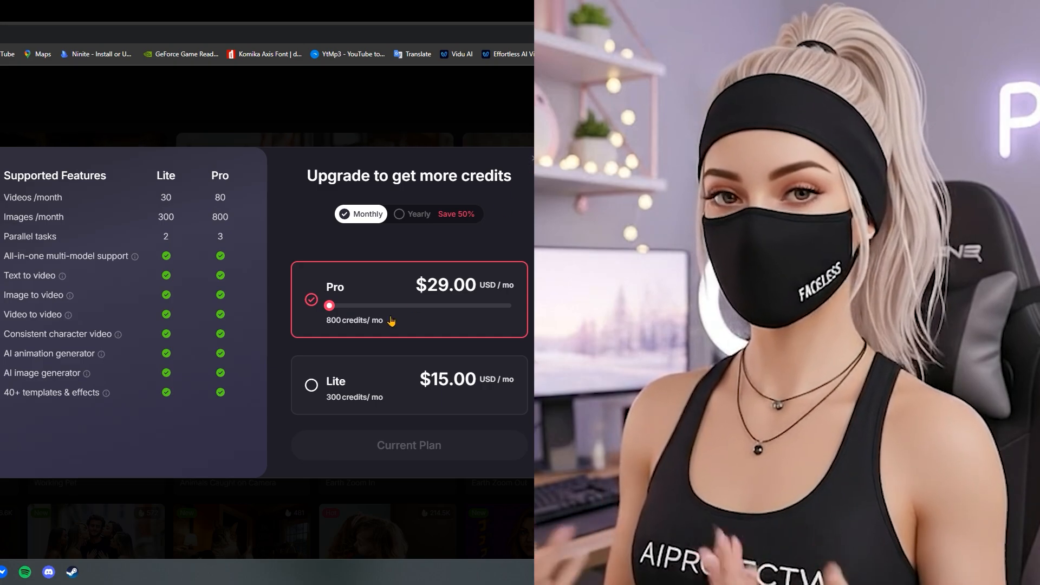
{"action": "left_click_drag", "start_coordinate": [329, 305], "coordinate": [346, 304]}
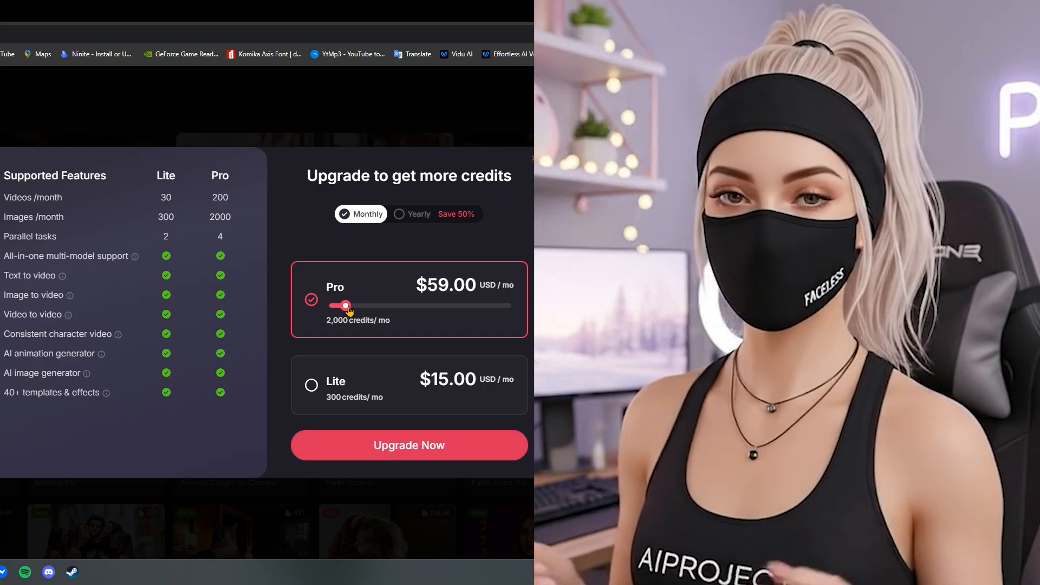
{"action": "left_click_drag", "start_coordinate": [345, 305], "coordinate": [667, 305]}
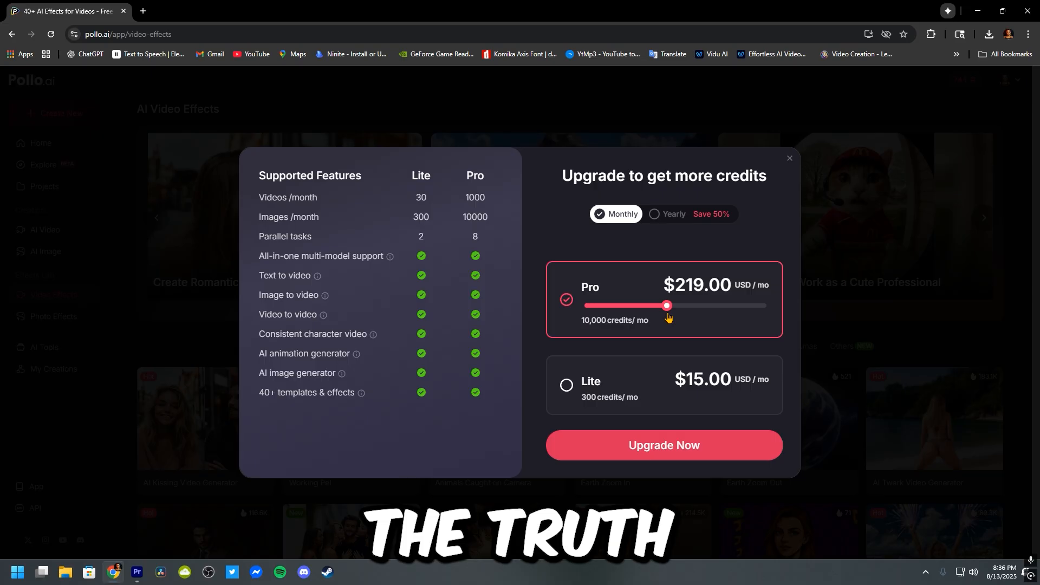
{"action": "left_click_drag", "start_coordinate": [667, 305], "coordinate": [600, 305]}
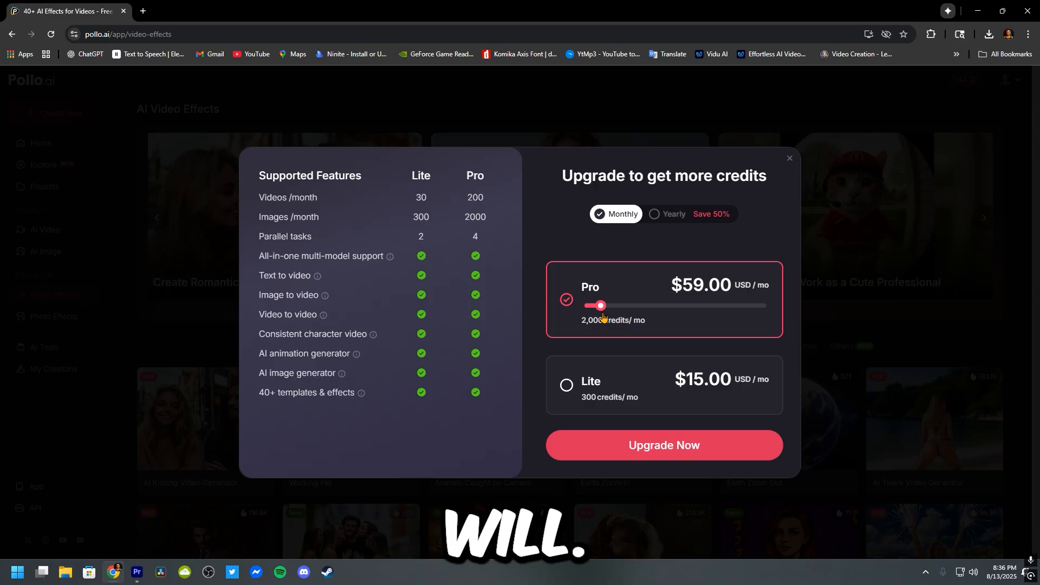
{"action": "left_click_drag", "start_coordinate": [600, 306], "coordinate": [584, 305]}
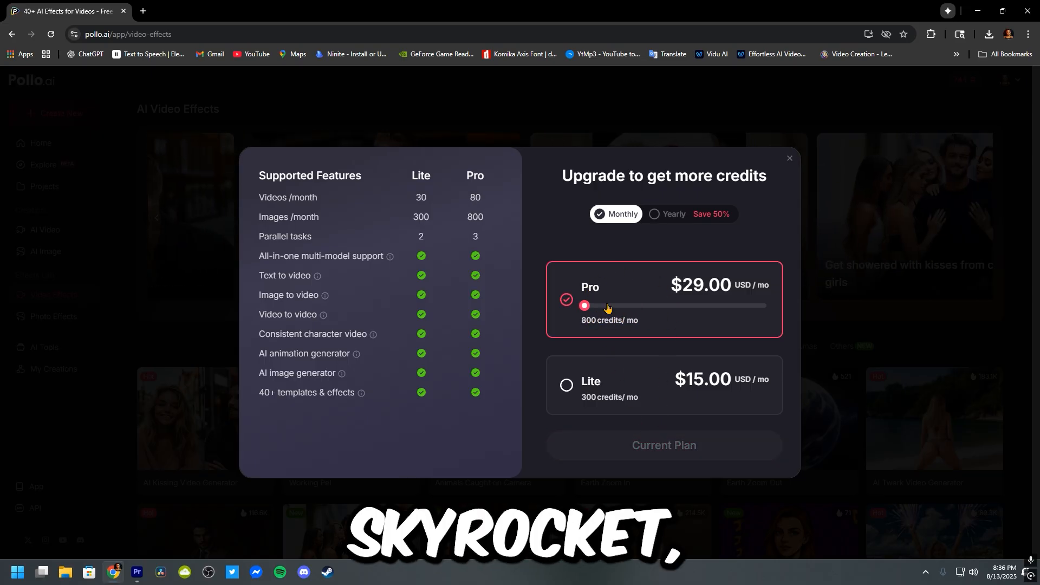